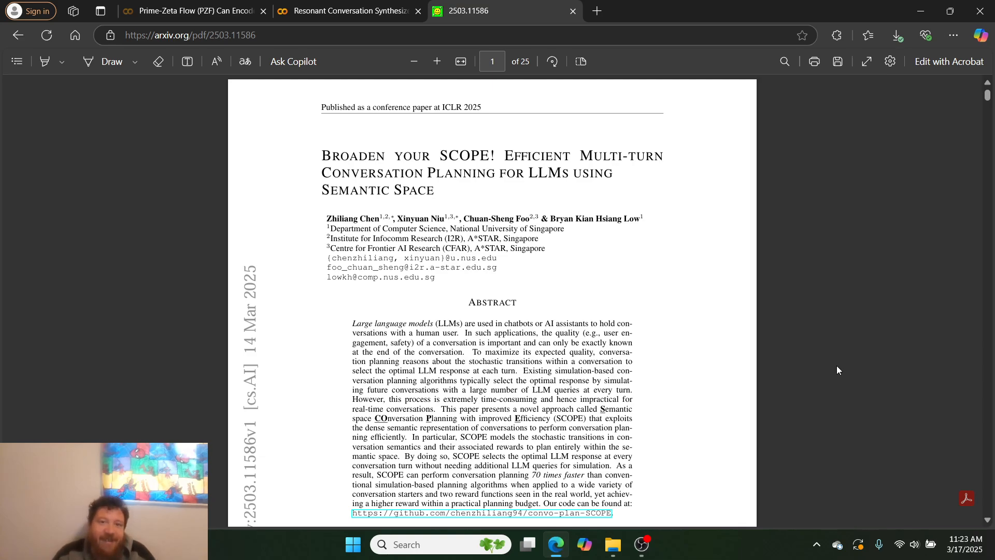
{"action": "mouse_move", "coordinate": [696, 369]}
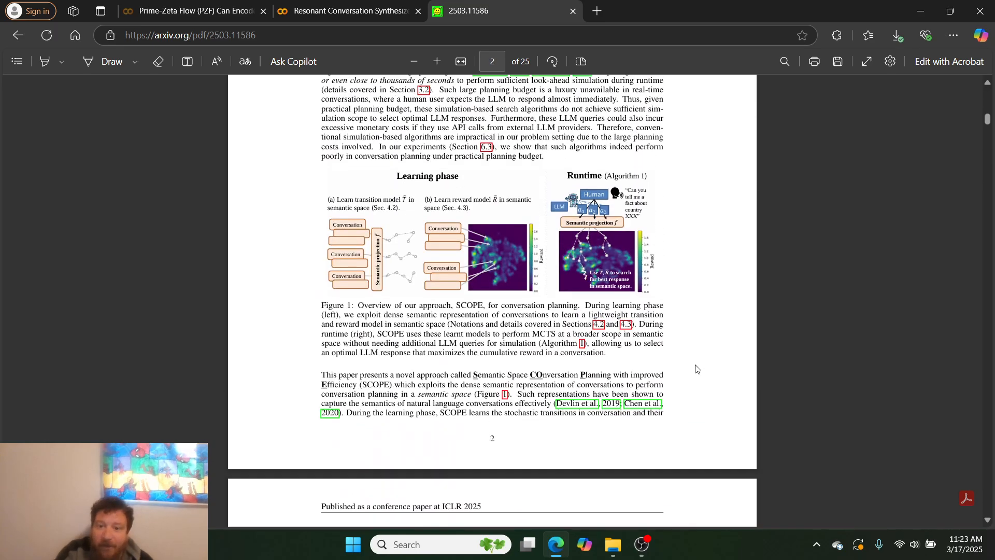
{"action": "mouse_move", "coordinate": [453, 444]}
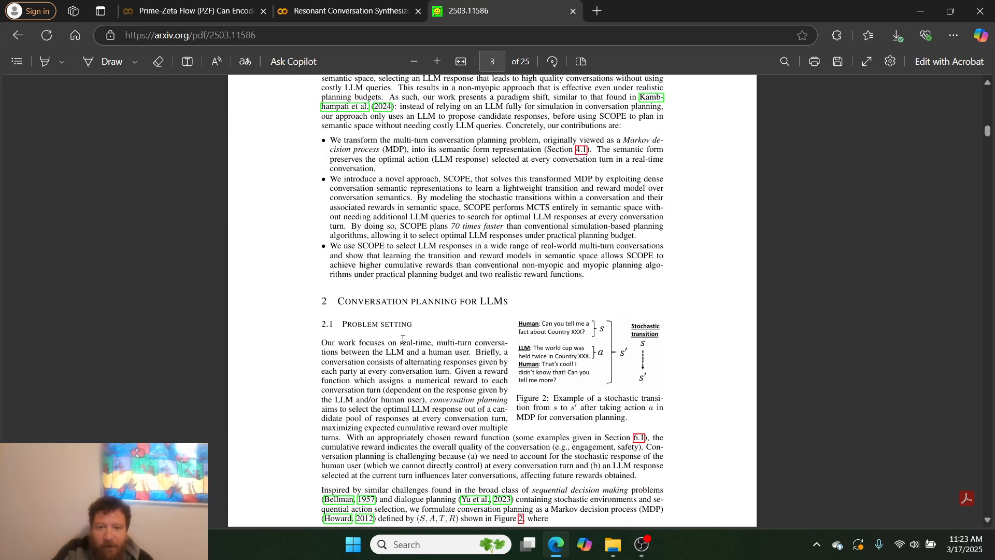
- Page through the SCOPE paper to its ablation study and conclusion, then return to the notebook
{"action": "scroll", "scroll_direction": "down", "scroll_amount": 3}
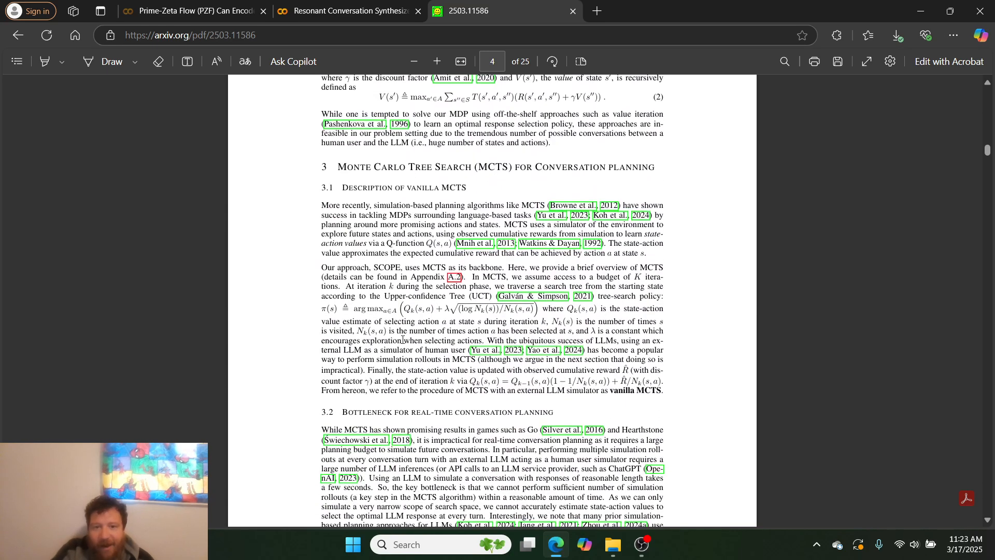
{"action": "scroll", "scroll_direction": "down", "scroll_amount": 3}
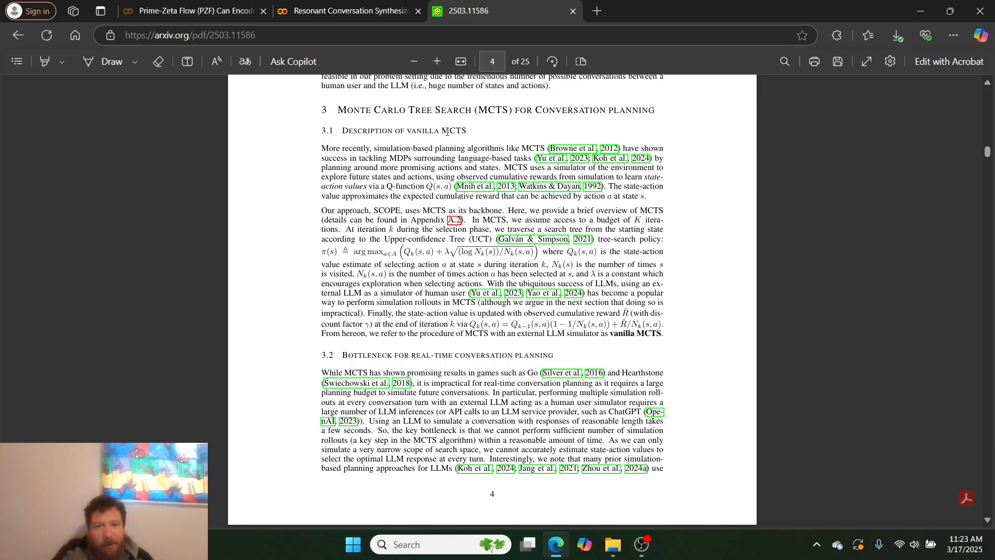
{"action": "scroll", "scroll_direction": "down", "scroll_amount": 3}
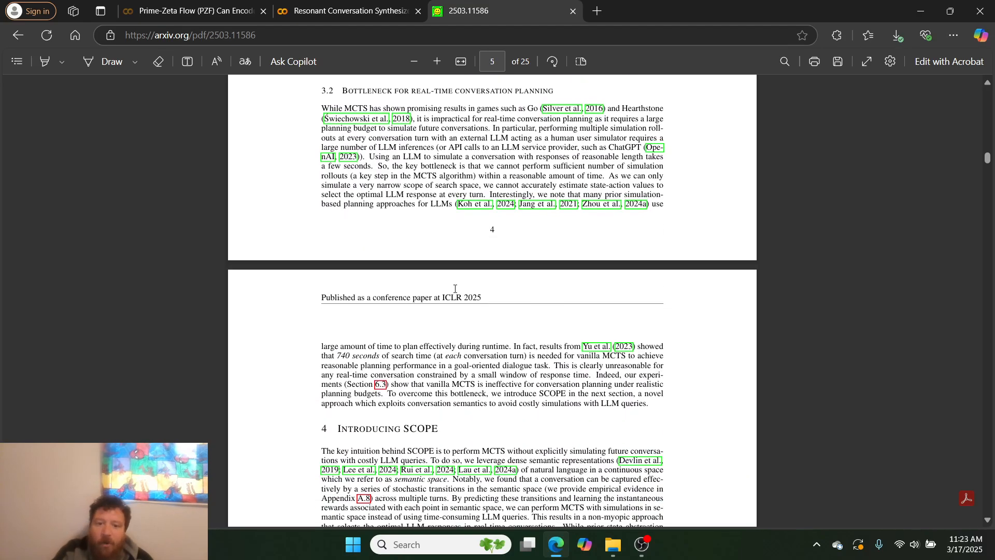
{"action": "scroll", "scroll_direction": "down", "scroll_amount": 3}
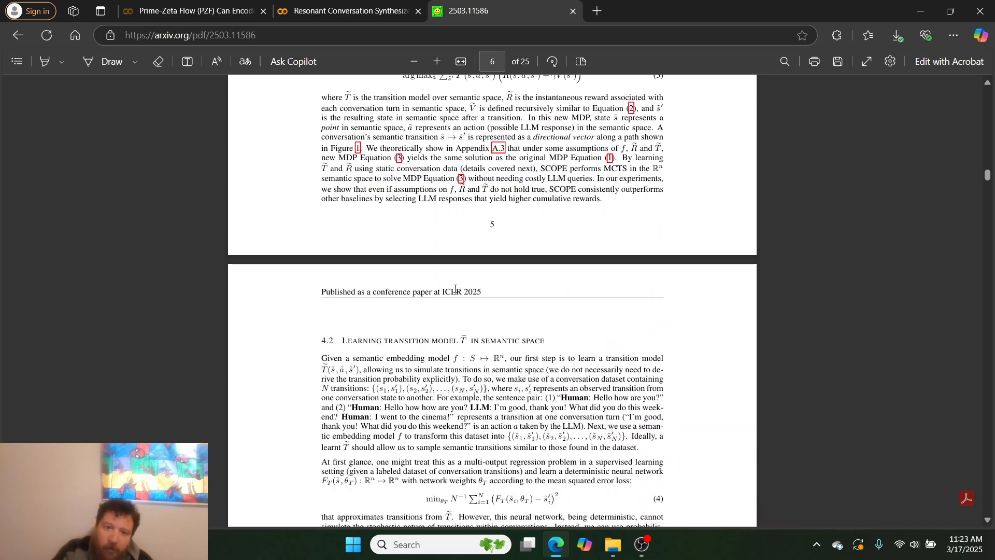
{"action": "scroll", "scroll_direction": "down", "scroll_amount": 3}
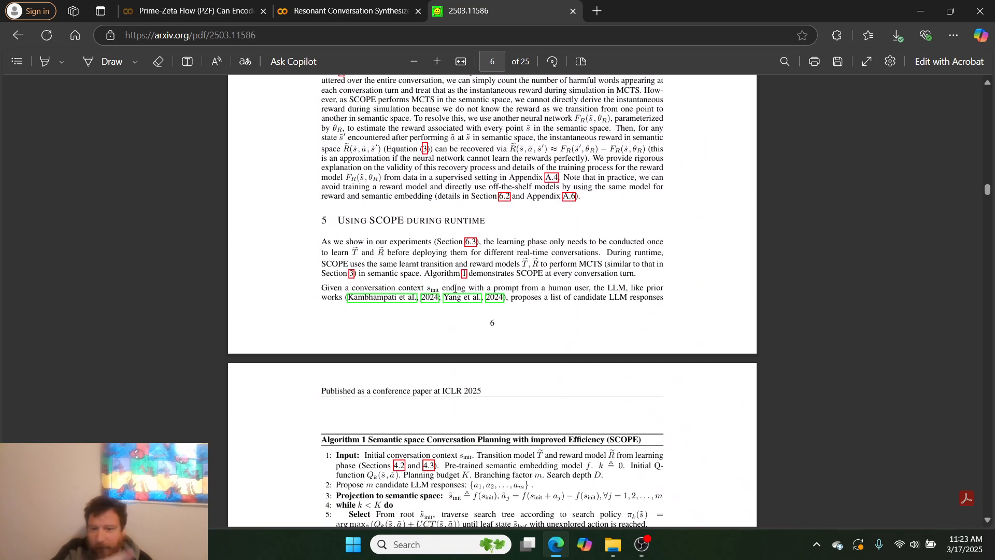
{"action": "scroll", "scroll_direction": "down", "scroll_amount": 3}
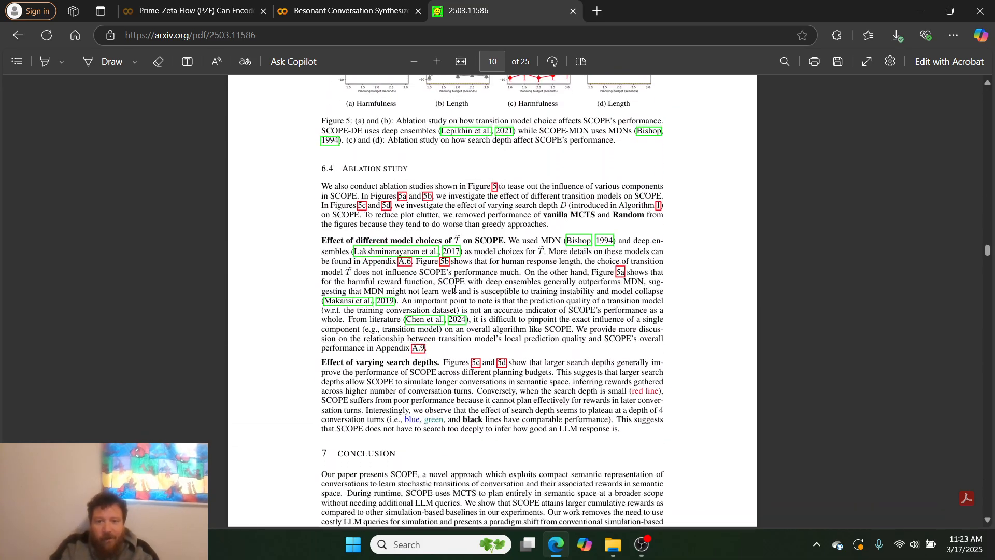
{"action": "left_click", "coordinate": [348, 11]}
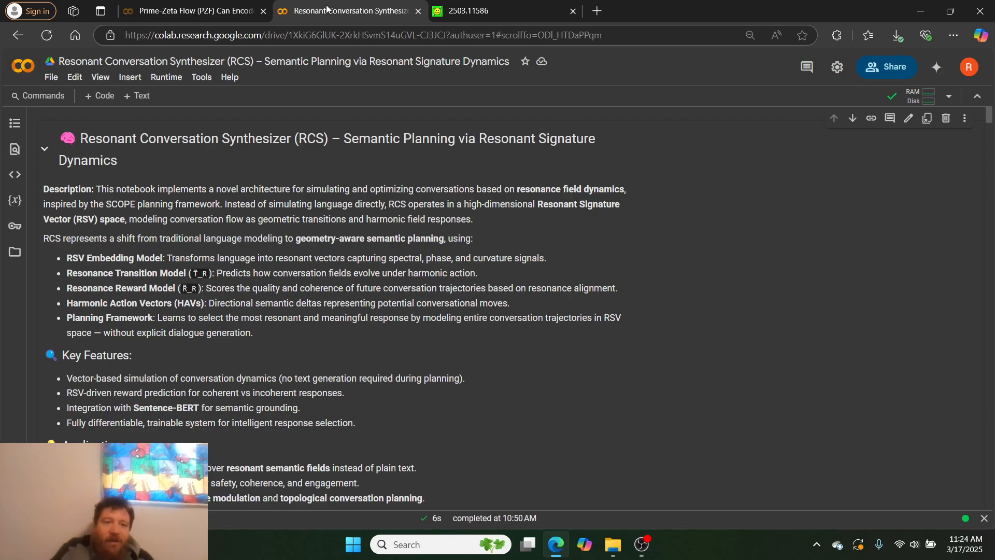
- Review the prototype cell's printed RSV, HAV, next-state and Predicted Reward output
{"action": "scroll", "scroll_direction": "down", "scroll_amount": 3}
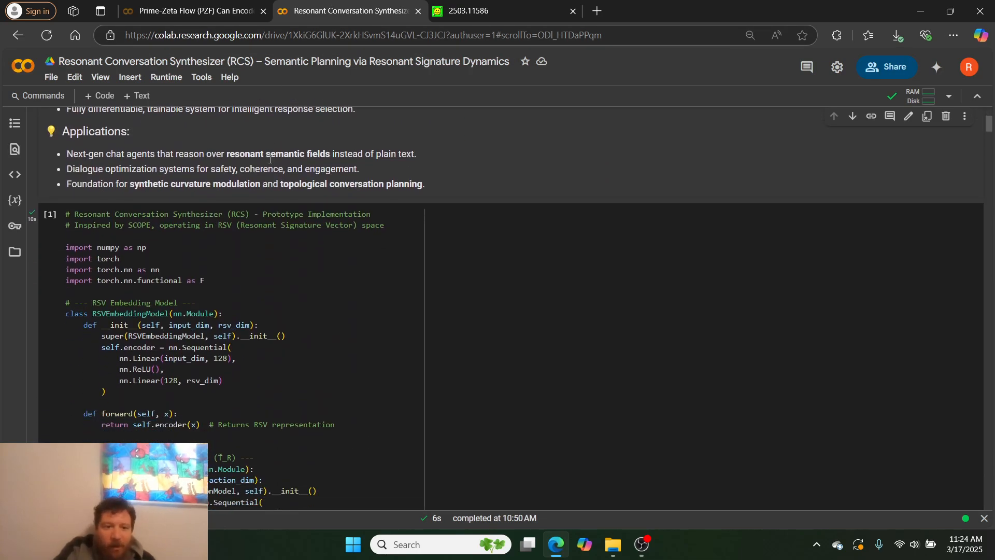
{"action": "scroll", "scroll_direction": "down", "scroll_amount": 3}
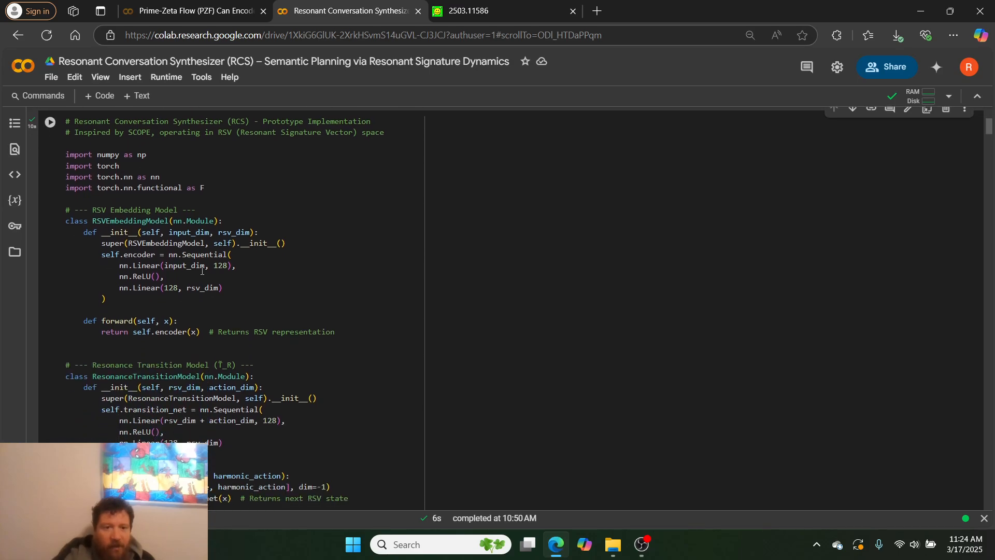
{"action": "scroll", "scroll_direction": "down", "scroll_amount": 3}
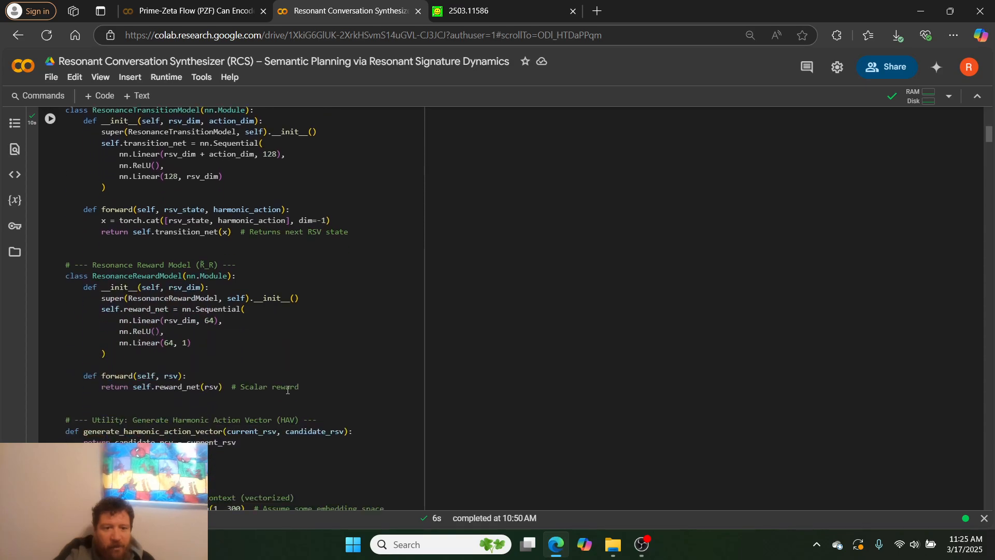
{"action": "scroll", "scroll_direction": "down", "scroll_amount": 3}
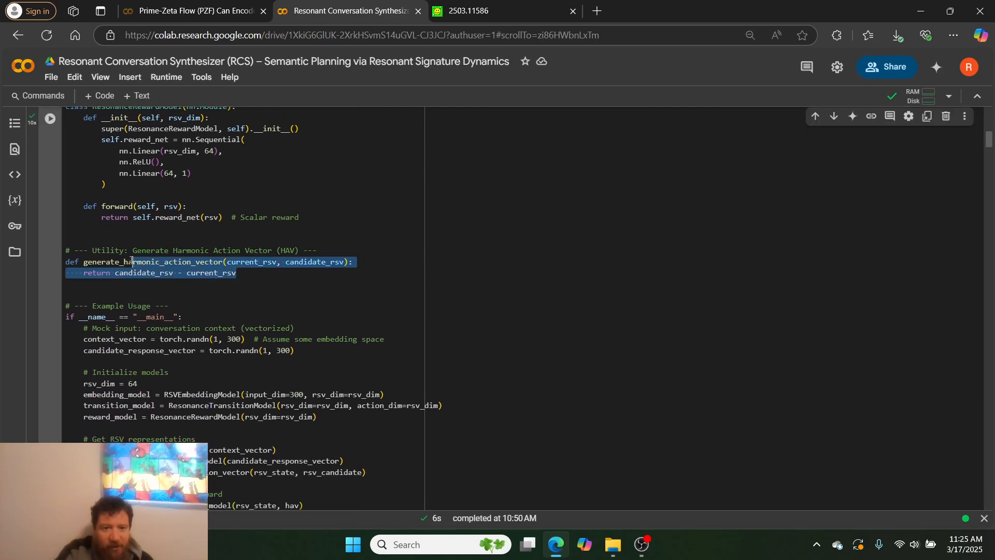
{"action": "scroll", "scroll_direction": "down", "scroll_amount": 3}
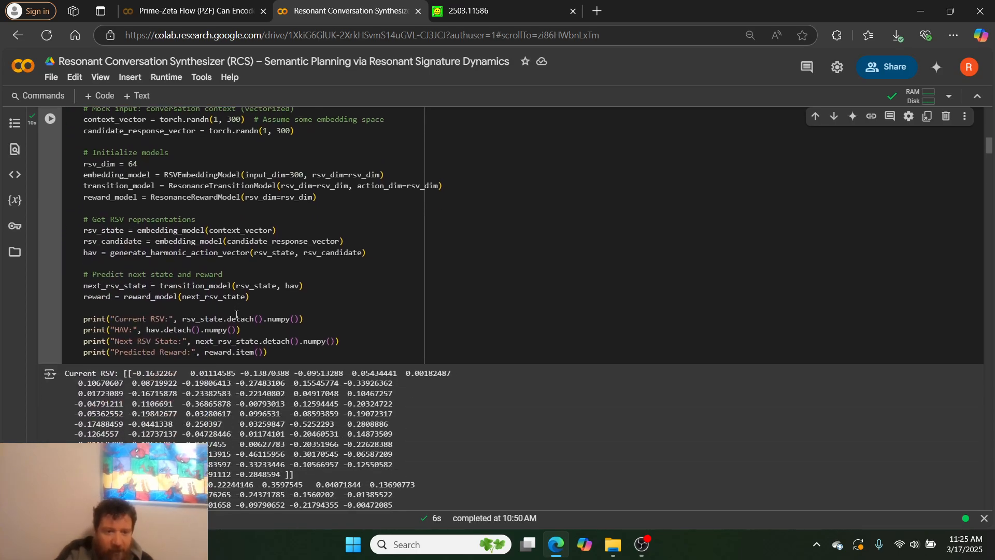
{"action": "scroll", "scroll_direction": "down", "scroll_amount": 3}
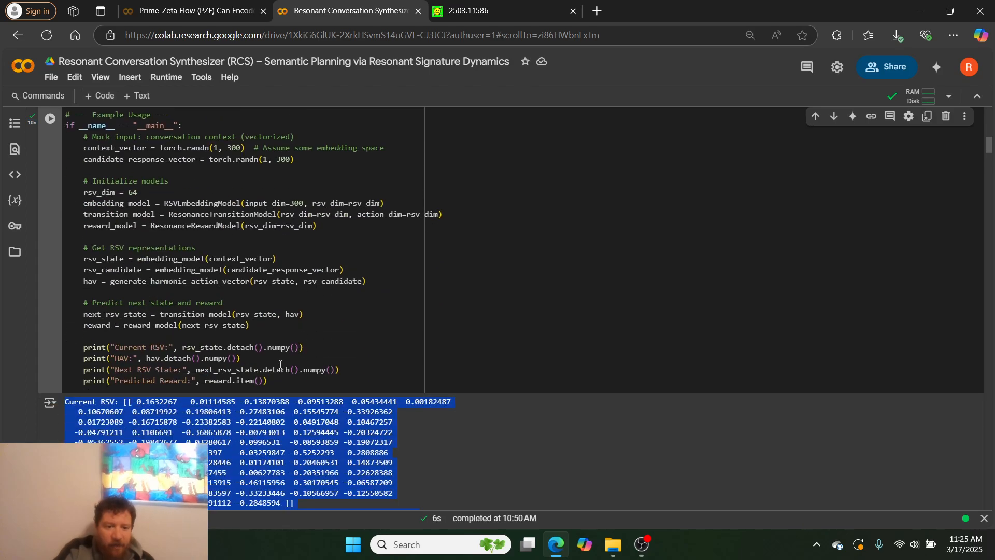
{"action": "scroll", "scroll_direction": "down", "scroll_amount": 3}
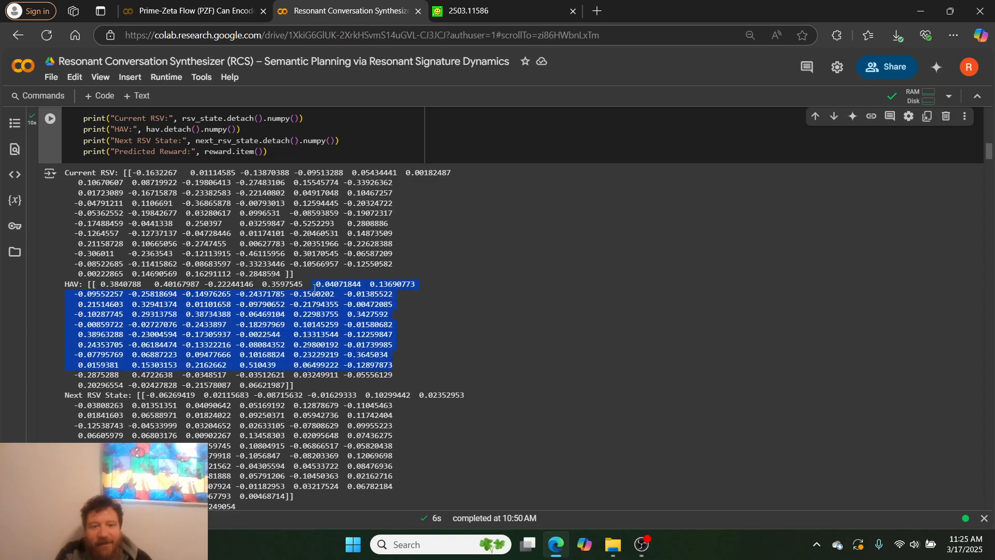
{"action": "scroll", "scroll_direction": "down", "scroll_amount": 3}
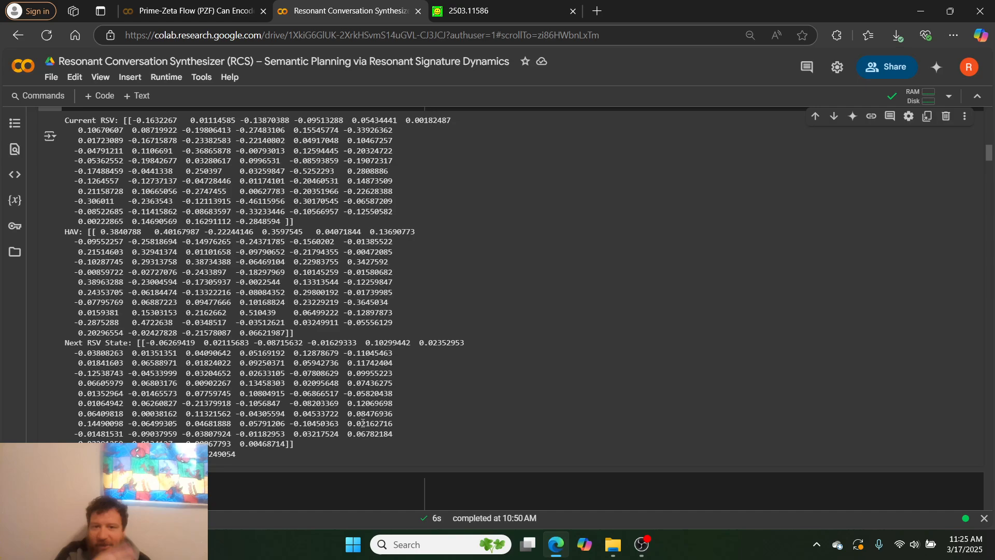
{"action": "scroll", "scroll_direction": "down", "scroll_amount": 3}
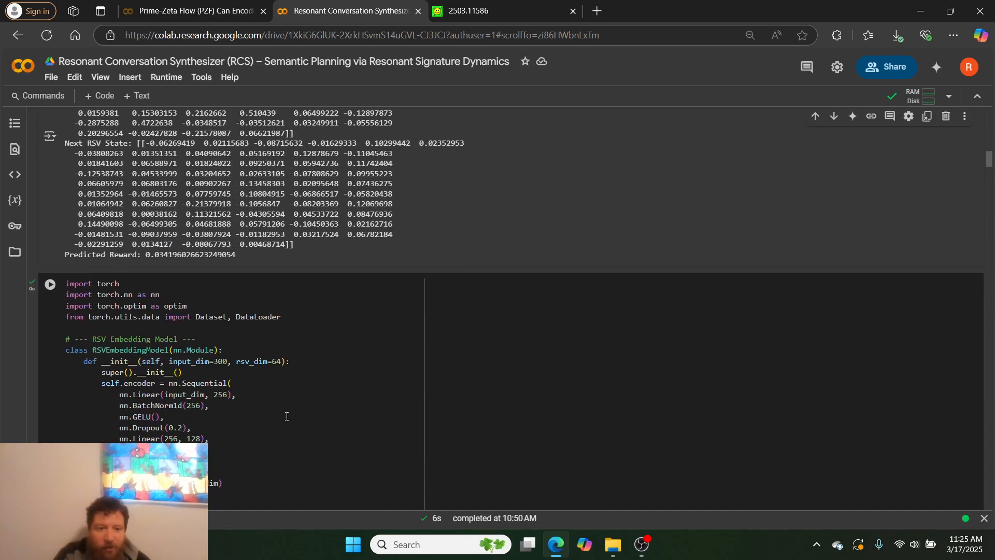
{"action": "scroll", "scroll_direction": "down", "scroll_amount": 3}
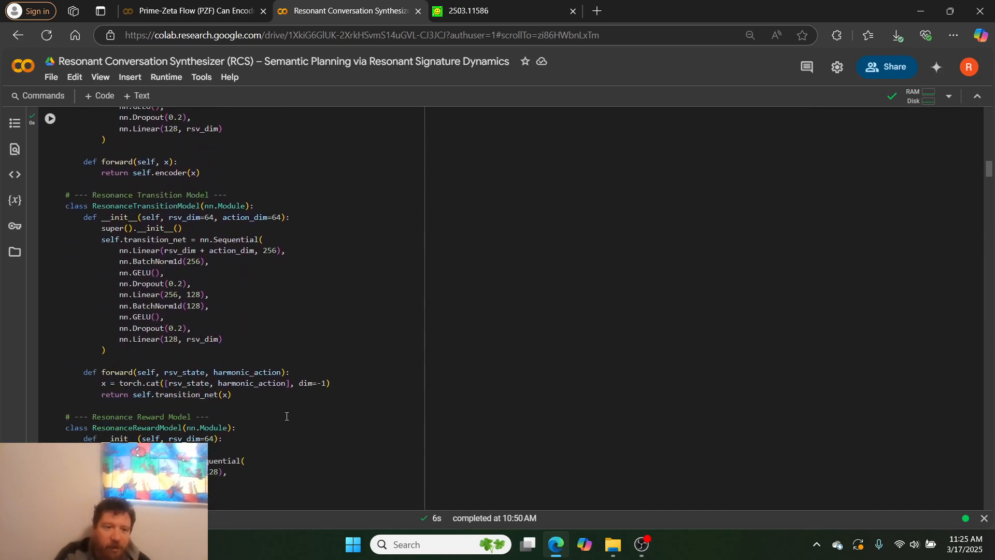
{"action": "scroll", "scroll_direction": "down", "scroll_amount": 3}
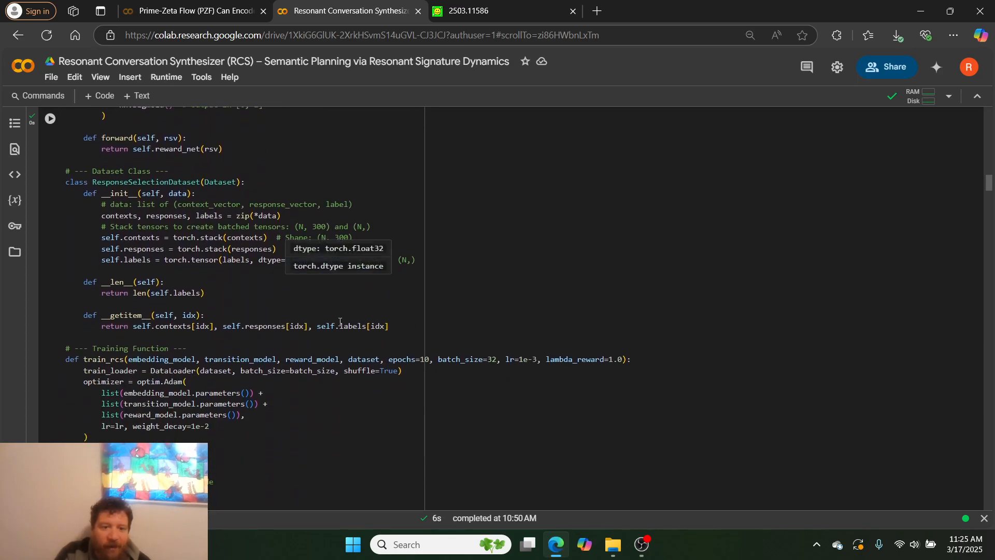
{"action": "scroll", "scroll_direction": "down", "scroll_amount": 3}
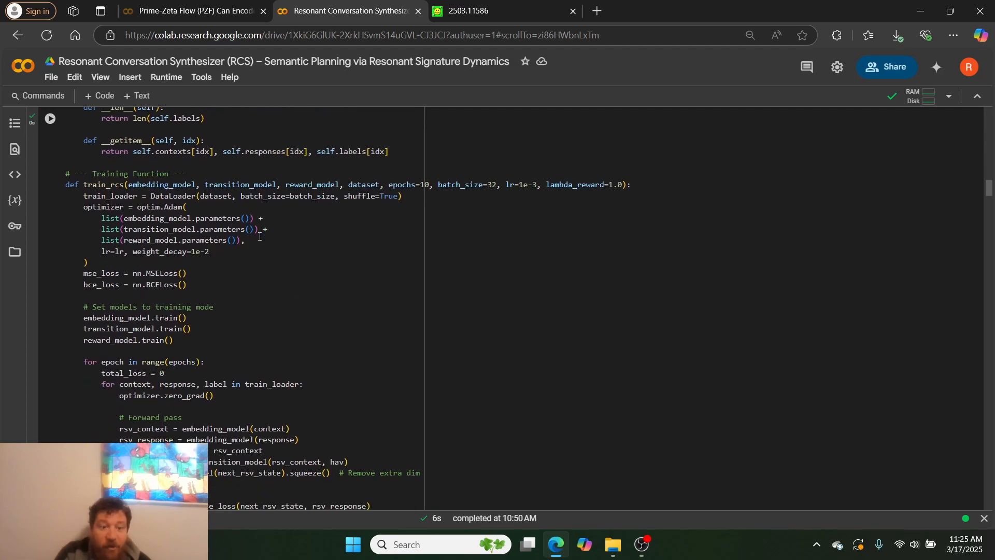
{"action": "scroll", "scroll_direction": "down", "scroll_amount": 3}
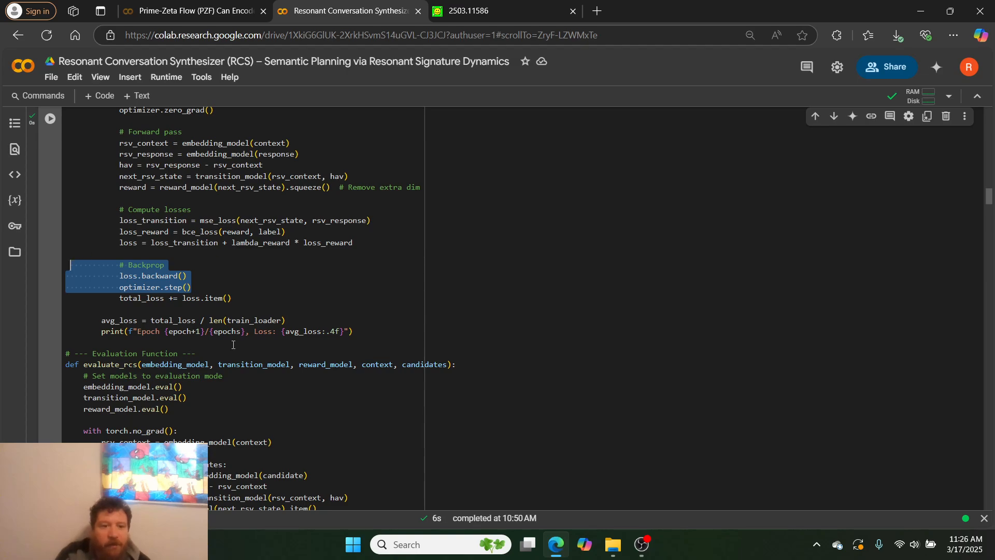
{"action": "left_click_drag", "start_coordinate": [190, 287], "coordinate": [232, 297]}
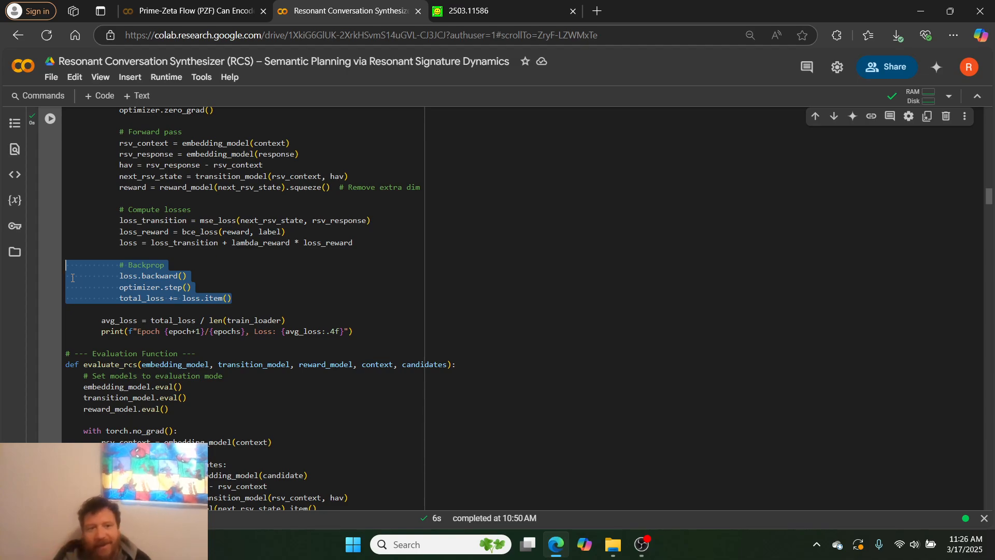
{"action": "scroll", "scroll_direction": "down", "scroll_amount": 3}
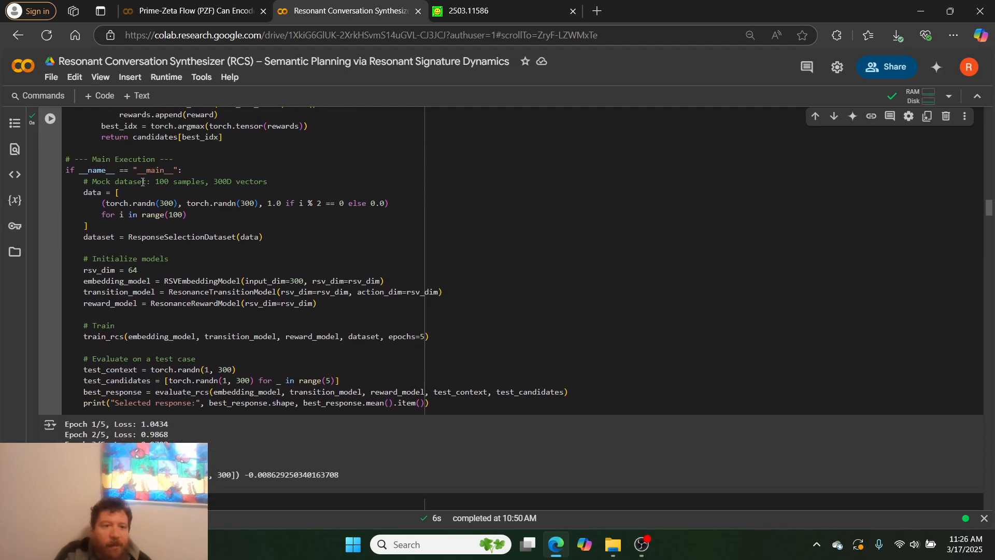
{"action": "scroll", "scroll_direction": "down", "scroll_amount": 3}
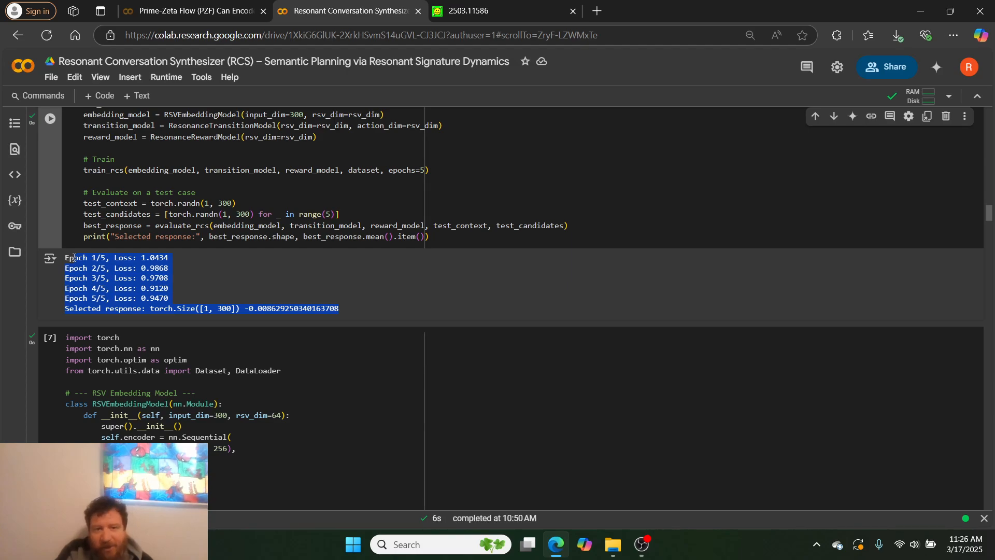
{"action": "scroll", "scroll_direction": "down", "scroll_amount": 3}
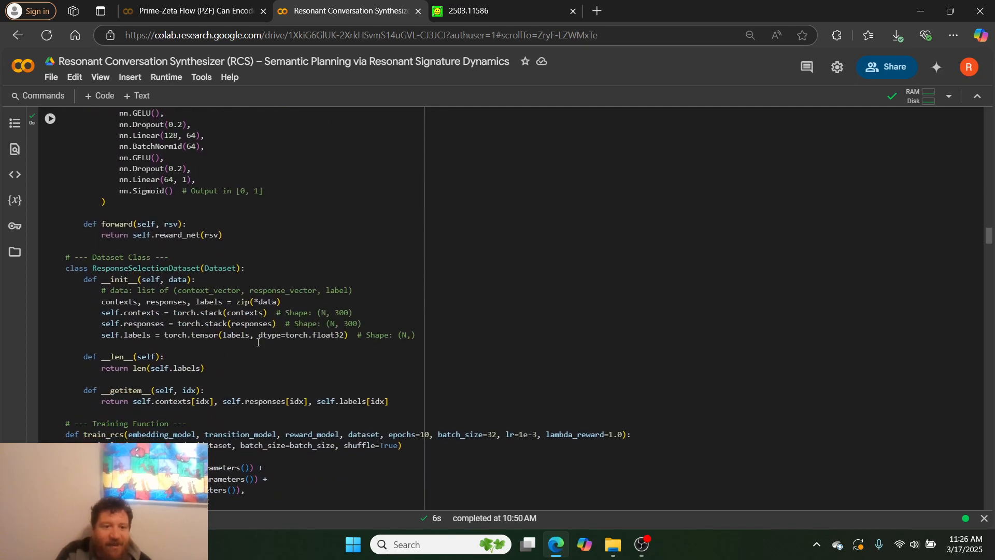
{"action": "scroll", "scroll_direction": "down", "scroll_amount": 3}
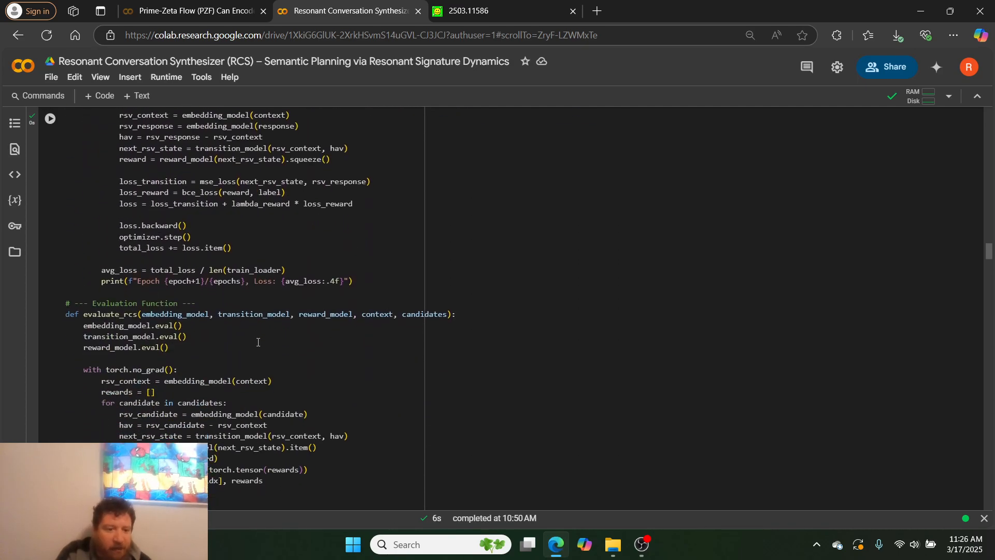
{"action": "scroll", "scroll_direction": "down", "scroll_amount": 3}
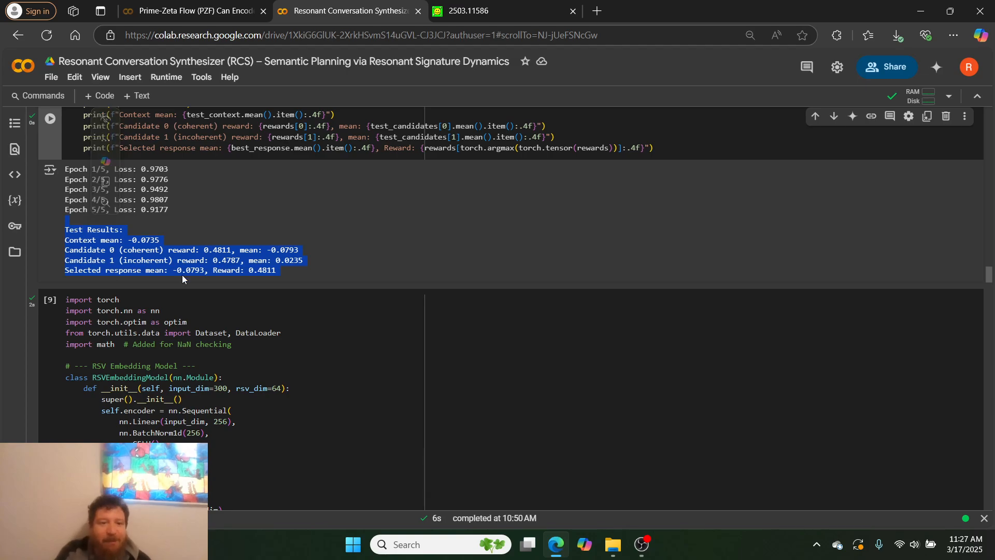
{"action": "scroll", "scroll_direction": "down", "scroll_amount": 3}
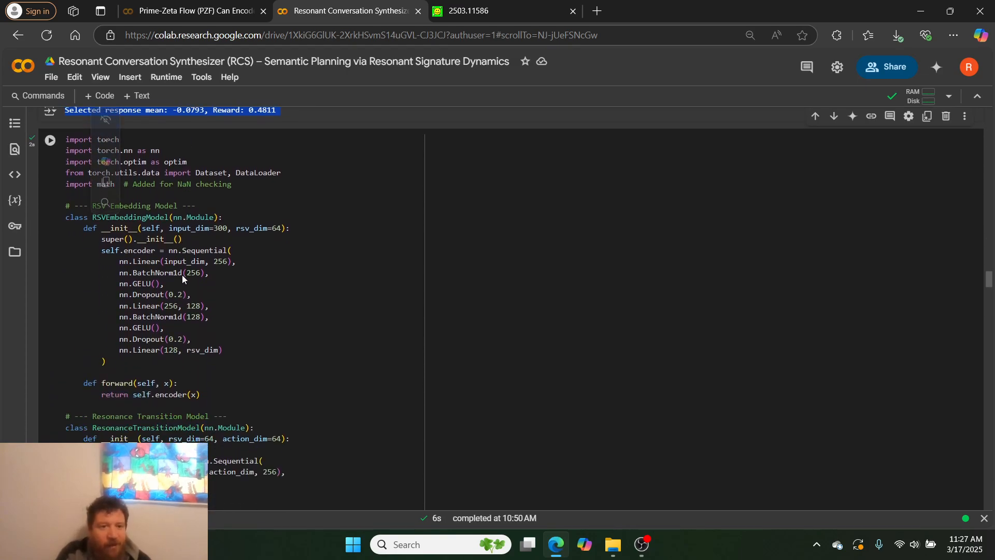
{"action": "scroll", "scroll_direction": "down", "scroll_amount": 3}
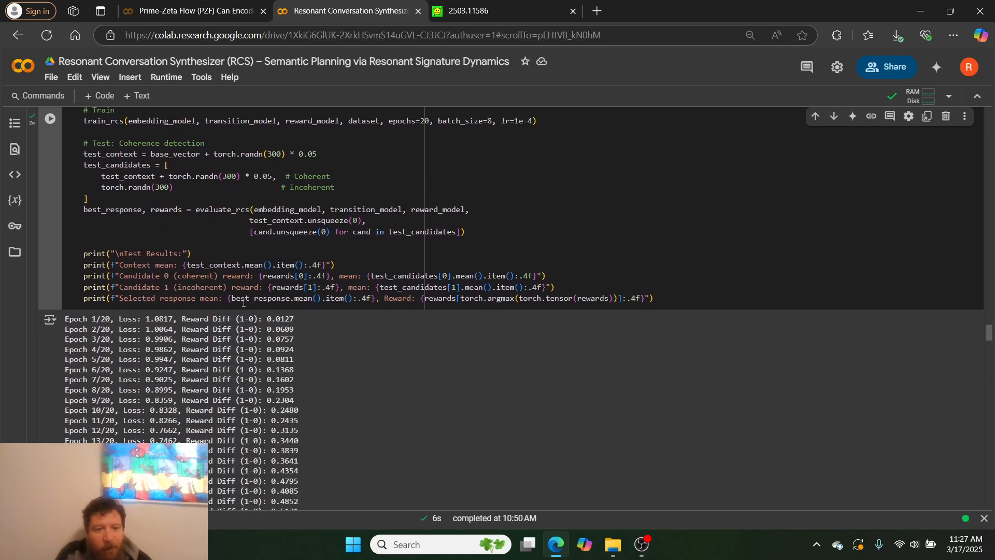
{"action": "scroll", "scroll_direction": "down", "scroll_amount": 3}
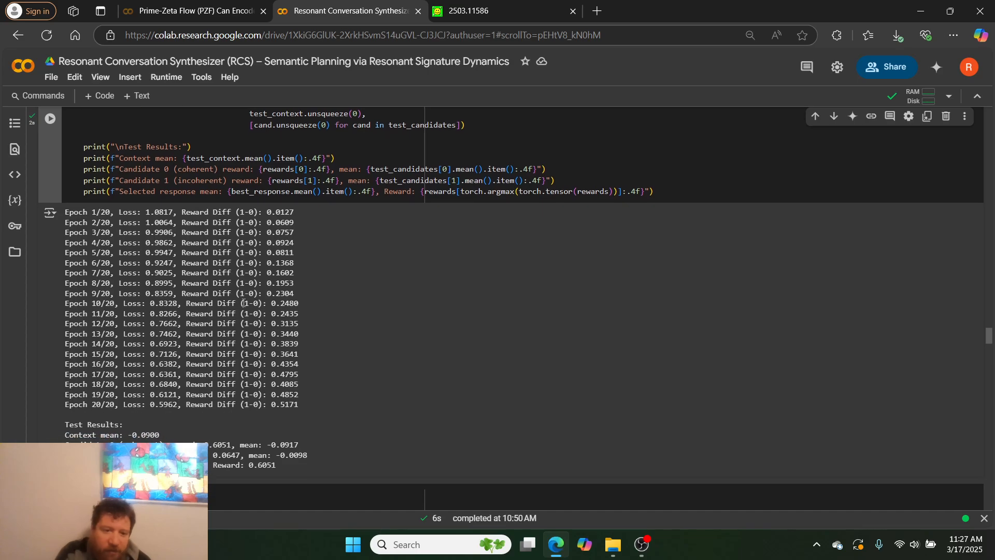
{"action": "left_click_drag", "start_coordinate": [161, 435], "coordinate": [276, 464]}
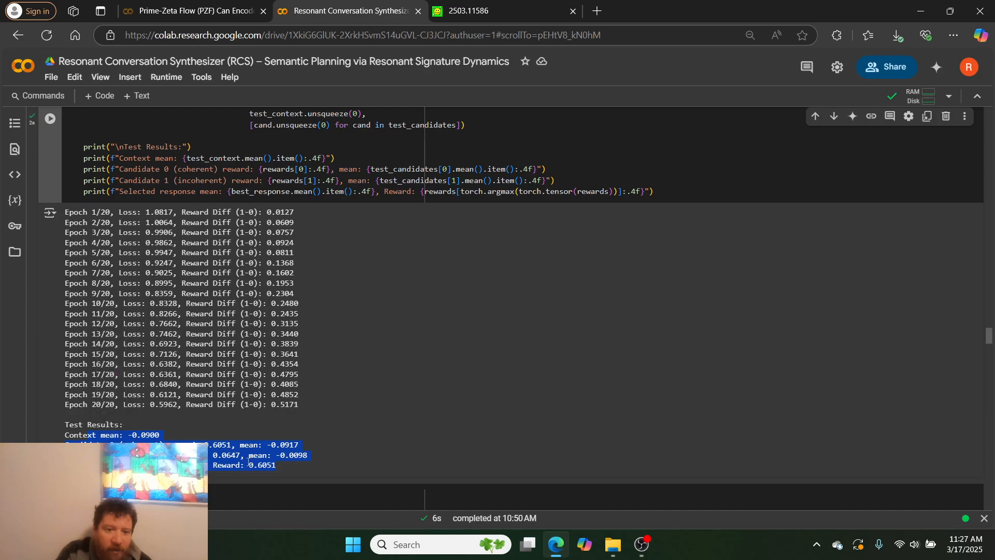
{"action": "mouse_move", "coordinate": [306, 471]}
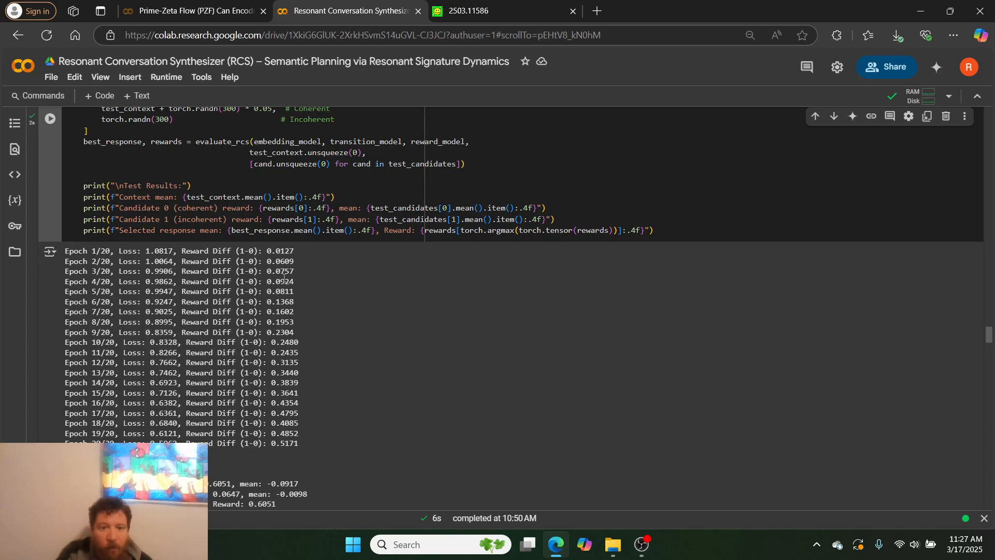
{"action": "mouse_move", "coordinate": [301, 260]}
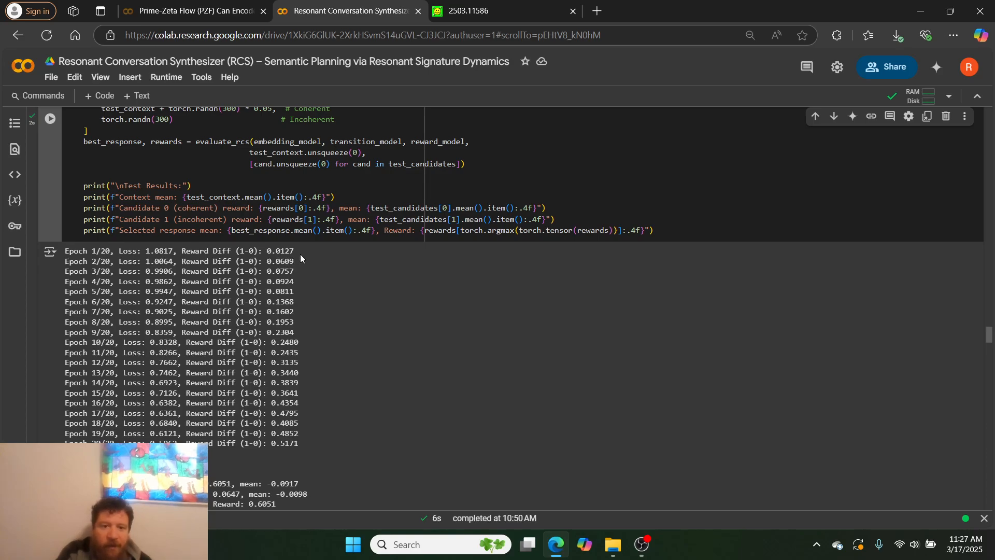
{"action": "double_click", "coordinate": [277, 251]}
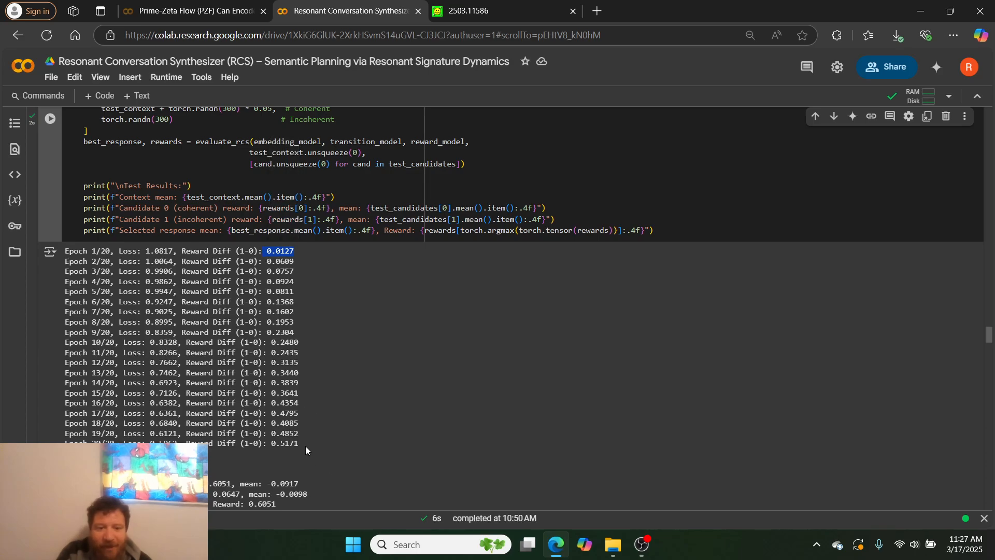
{"action": "double_click", "coordinate": [283, 443]}
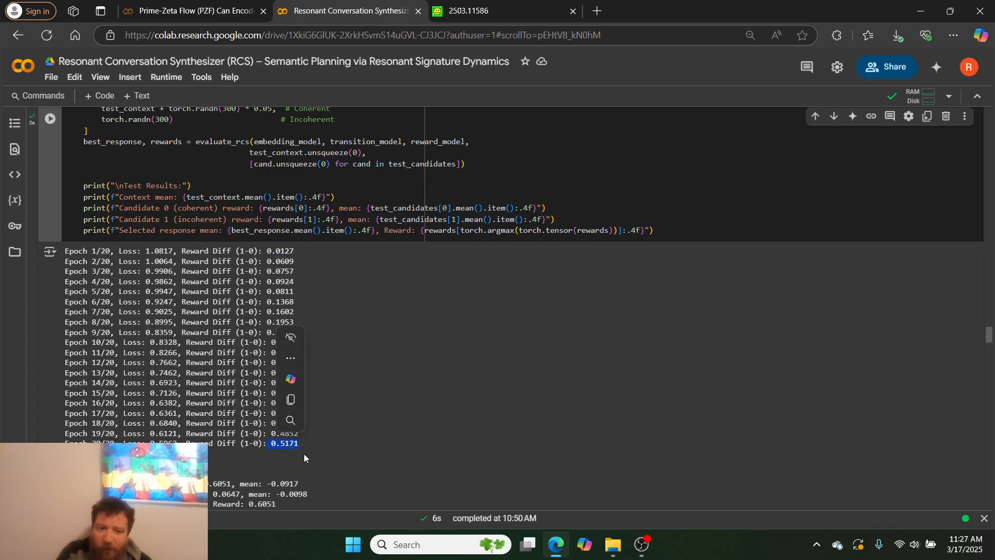
{"action": "scroll", "scroll_direction": "down", "scroll_amount": 3}
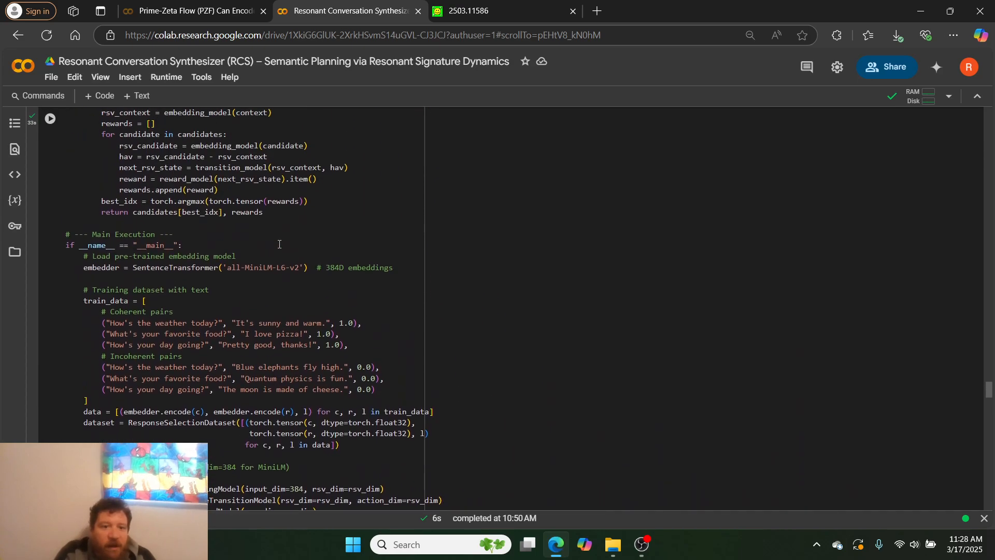
{"action": "scroll", "scroll_direction": "down", "scroll_amount": 3}
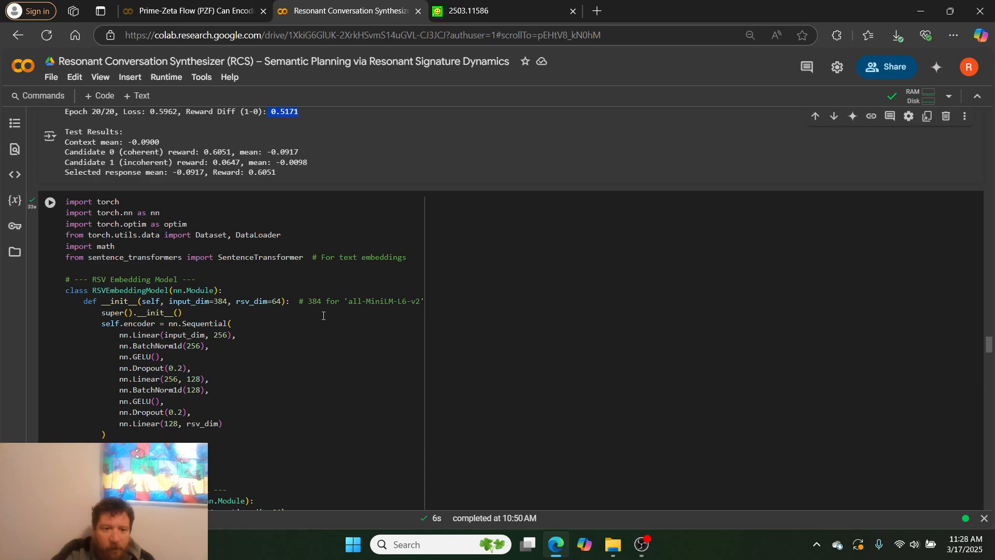
{"action": "scroll", "scroll_direction": "down", "scroll_amount": 3}
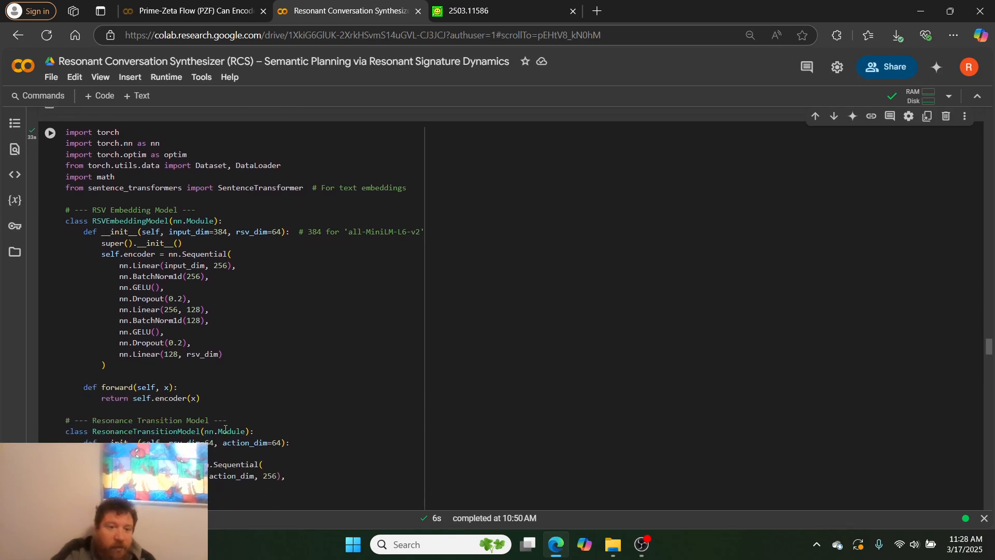
{"action": "scroll", "scroll_direction": "down", "scroll_amount": 3}
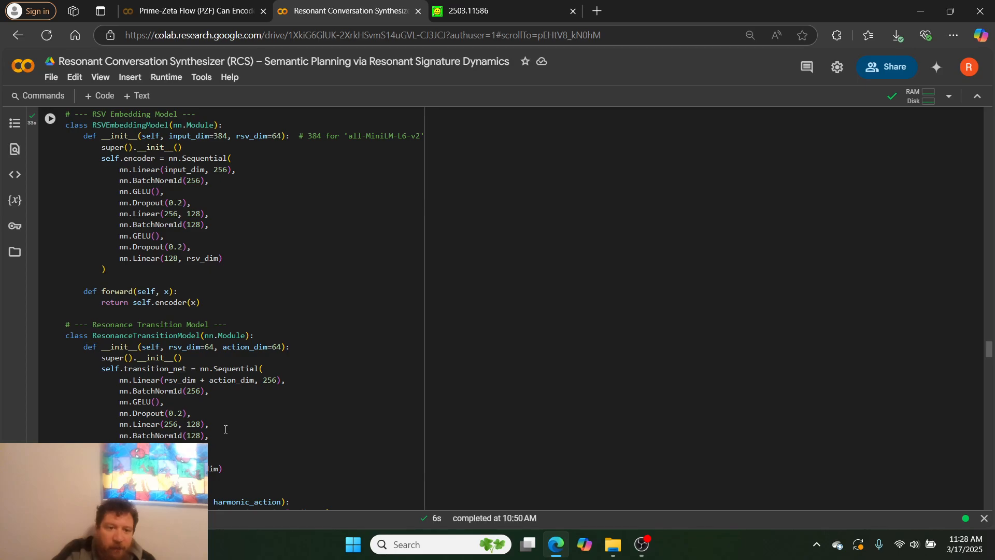
{"action": "scroll", "scroll_direction": "down", "scroll_amount": 3}
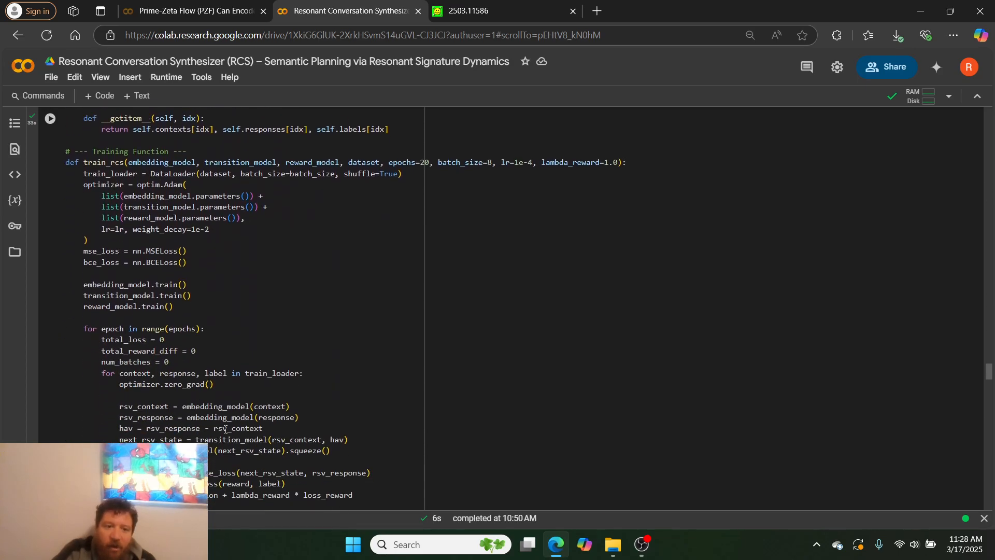
{"action": "scroll", "scroll_direction": "down", "scroll_amount": 3}
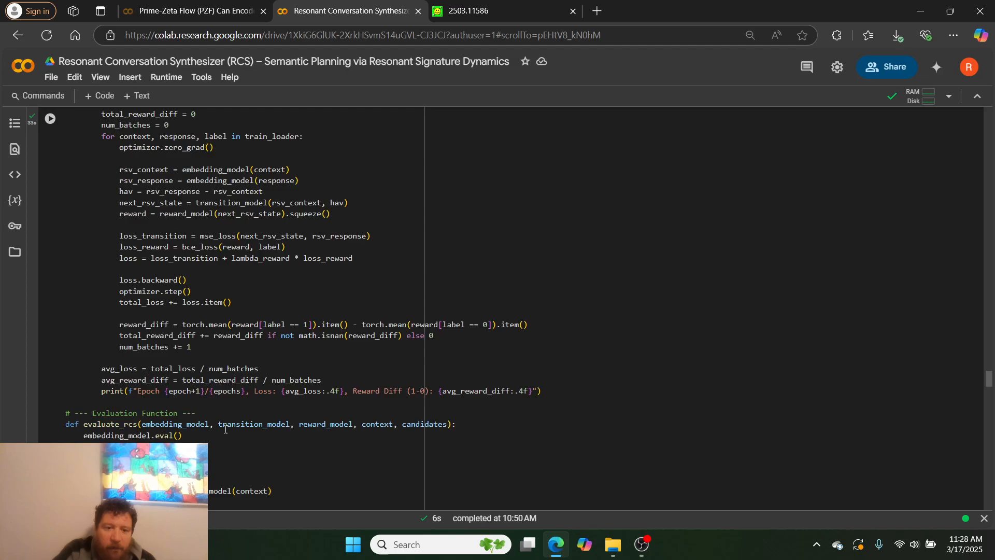
{"action": "scroll", "scroll_direction": "down", "scroll_amount": 3}
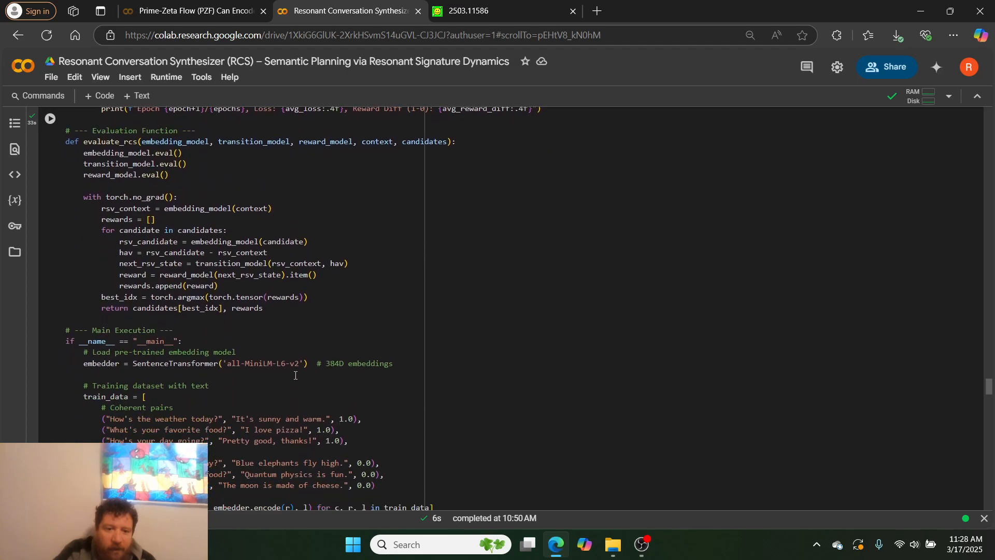
{"action": "double_click", "coordinate": [262, 363]}
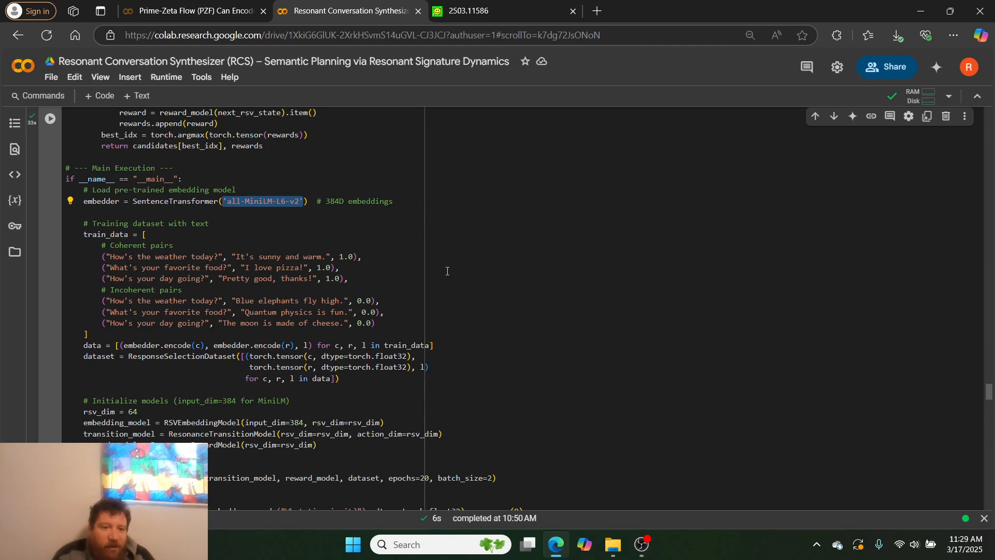
{"action": "scroll", "scroll_direction": "down", "scroll_amount": 3}
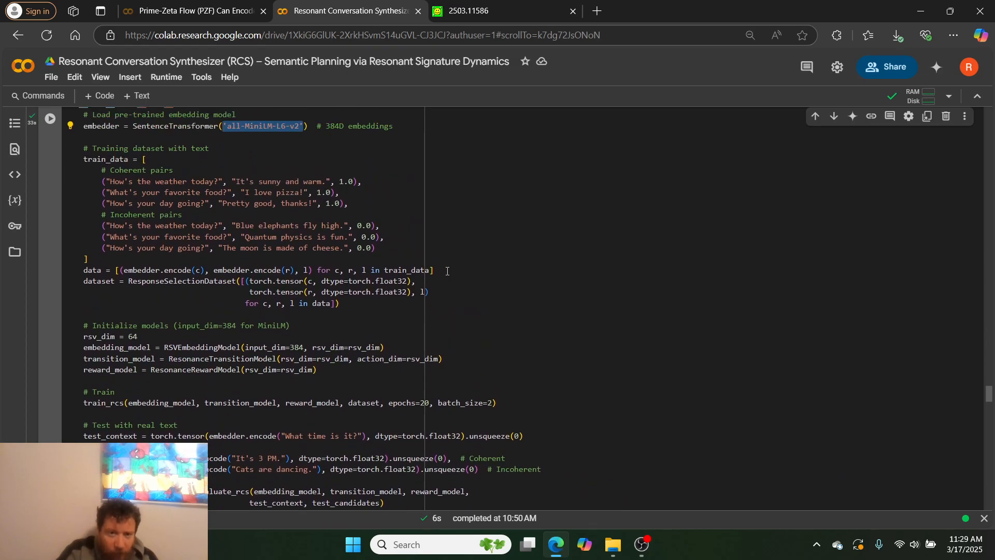
{"action": "scroll", "scroll_direction": "down", "scroll_amount": 3}
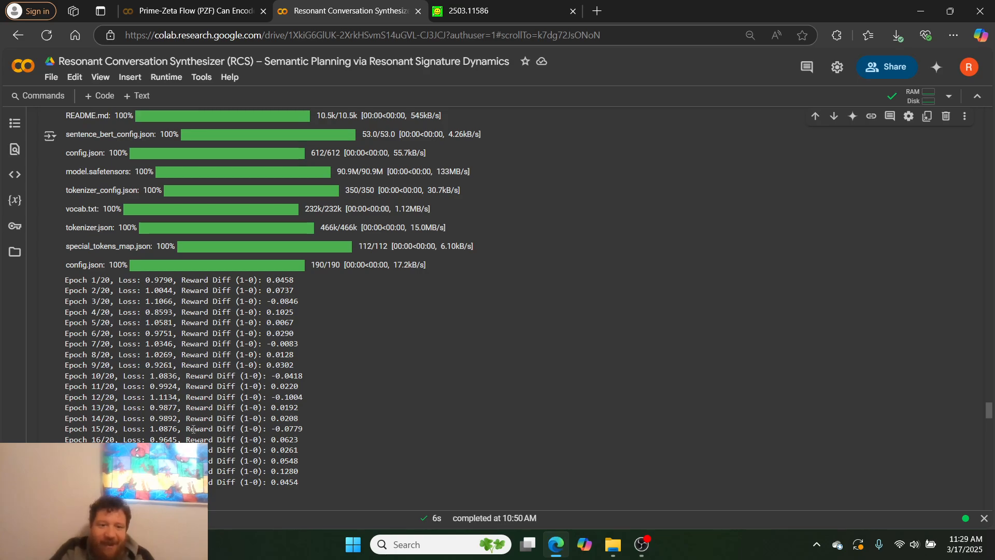
- Show the 20-epoch Test Results, where the coherent candidate scores 0.5205 versus 0.4912
{"action": "scroll", "scroll_direction": "down", "scroll_amount": 3}
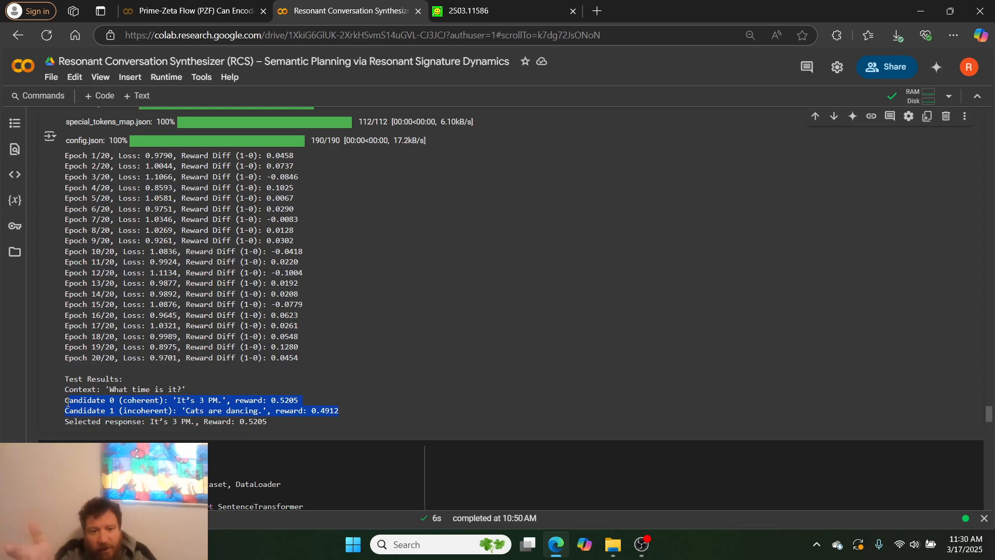
- Glance at the SCOPE paper, then review the MiniLM cell's model, training loop and evaluation code
{"action": "left_click", "coordinate": [483, 11]}
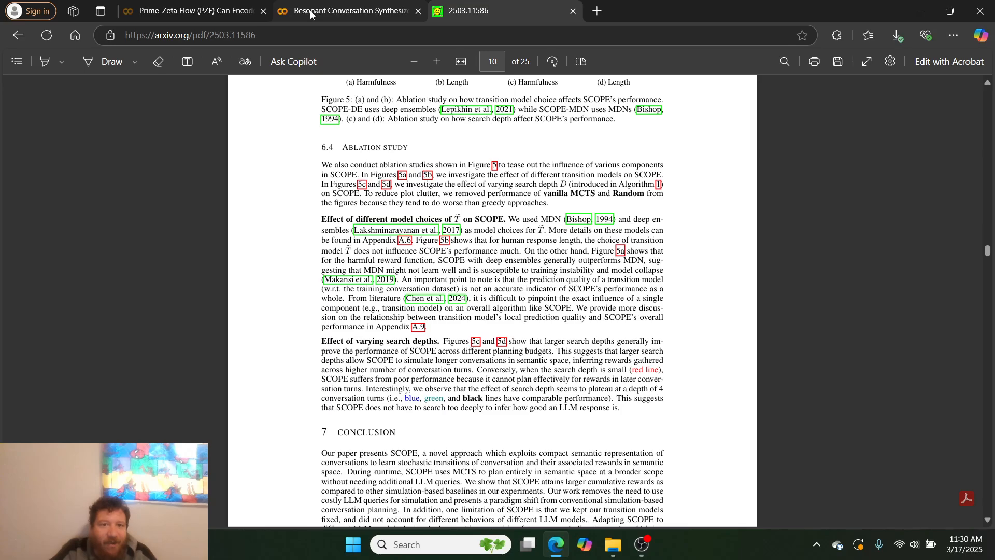
{"action": "left_click", "coordinate": [348, 11]}
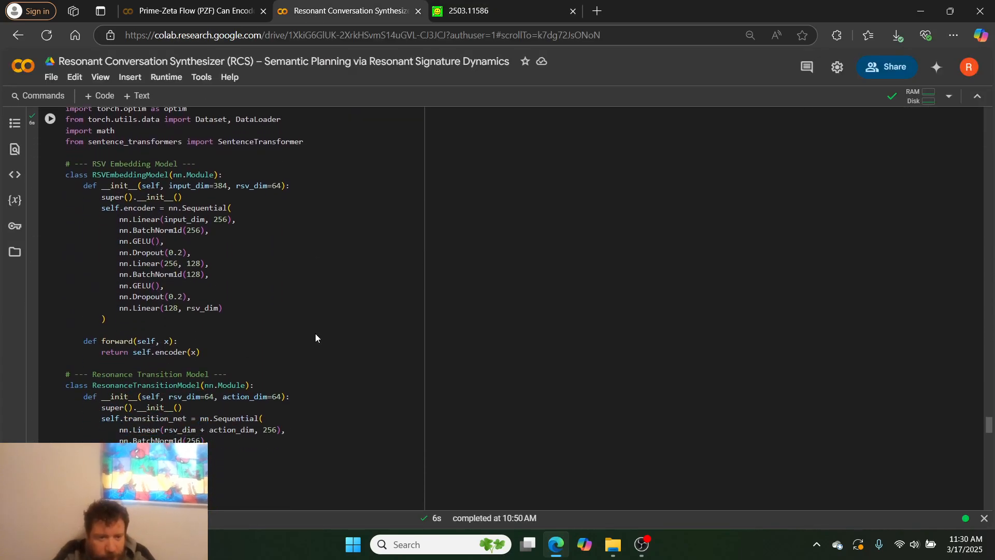
{"action": "scroll", "scroll_direction": "down", "scroll_amount": 3}
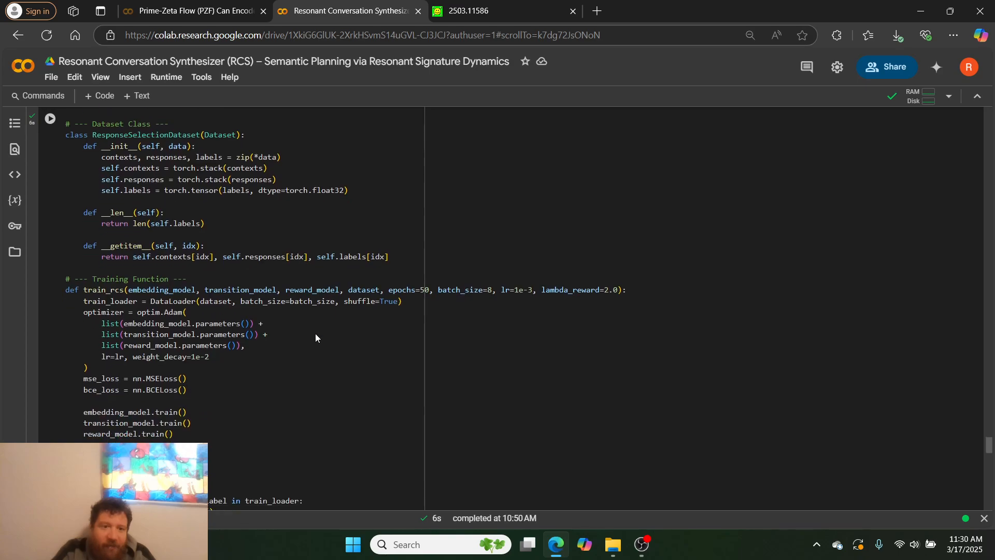
{"action": "scroll", "scroll_direction": "down", "scroll_amount": 3}
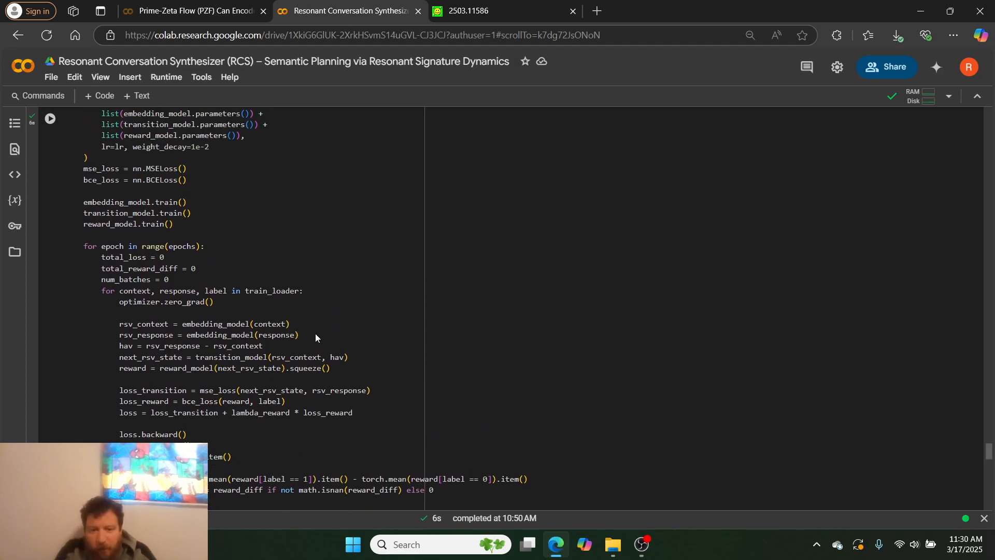
{"action": "scroll", "scroll_direction": "down", "scroll_amount": 3}
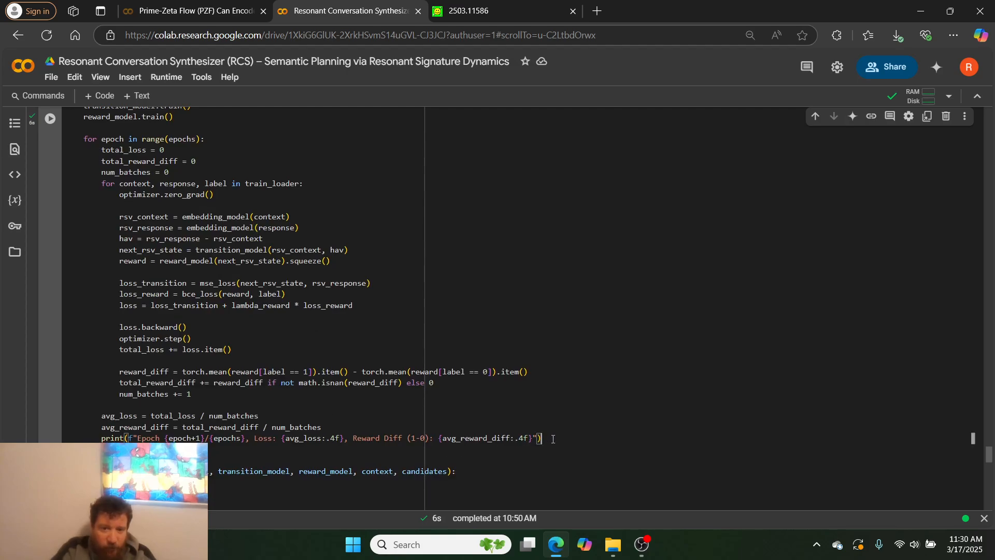
{"action": "key", "text": "ctrl+a"}
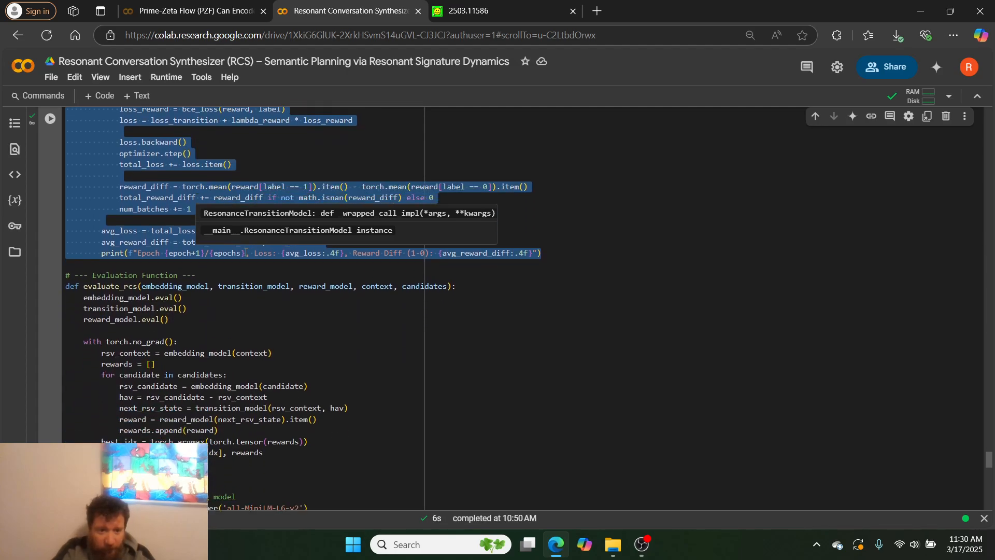
{"action": "scroll", "scroll_direction": "down", "scroll_amount": 3}
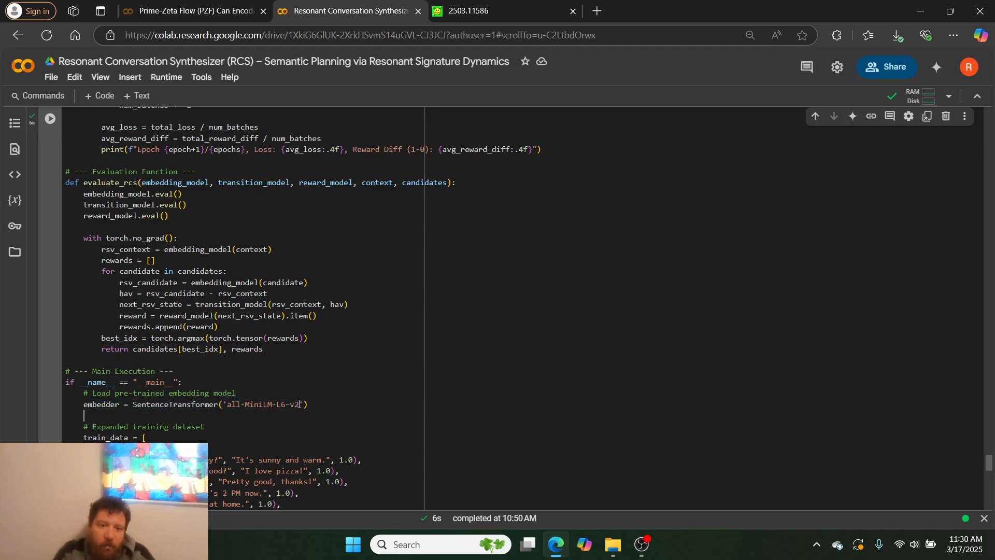
- Highlight the all-MiniLM-L6-v2 model name and the coherent/incoherent train_data pairs, reaching train_rcs
{"action": "double_click", "coordinate": [265, 404]}
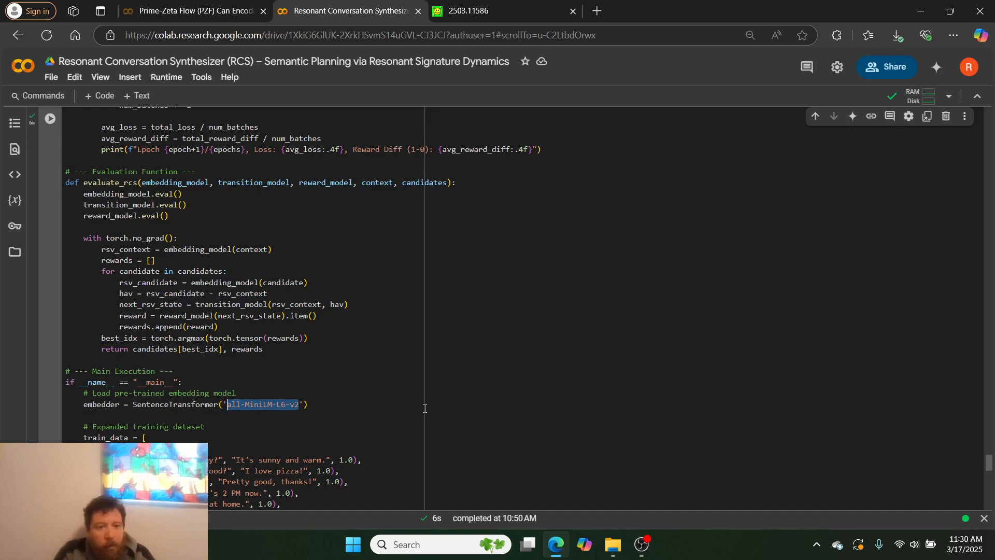
{"action": "scroll", "scroll_direction": "down", "scroll_amount": 3}
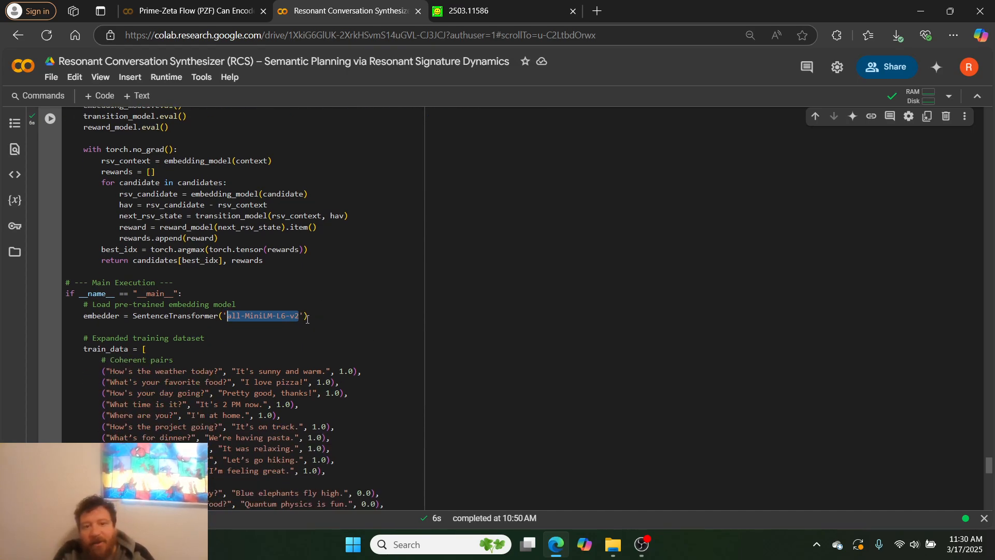
{"action": "scroll", "scroll_direction": "down", "scroll_amount": 3}
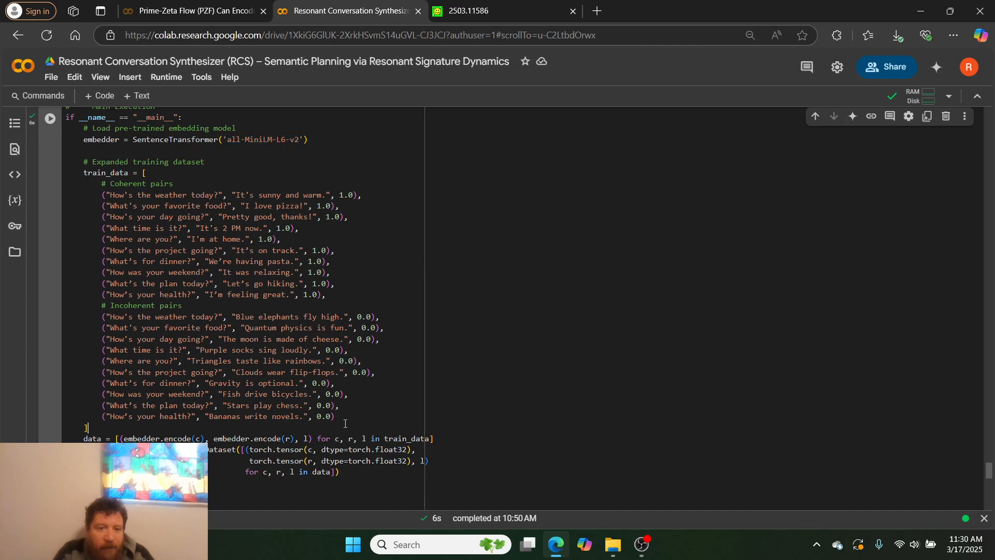
{"action": "left_click_drag", "start_coordinate": [102, 194], "coordinate": [89, 427]}
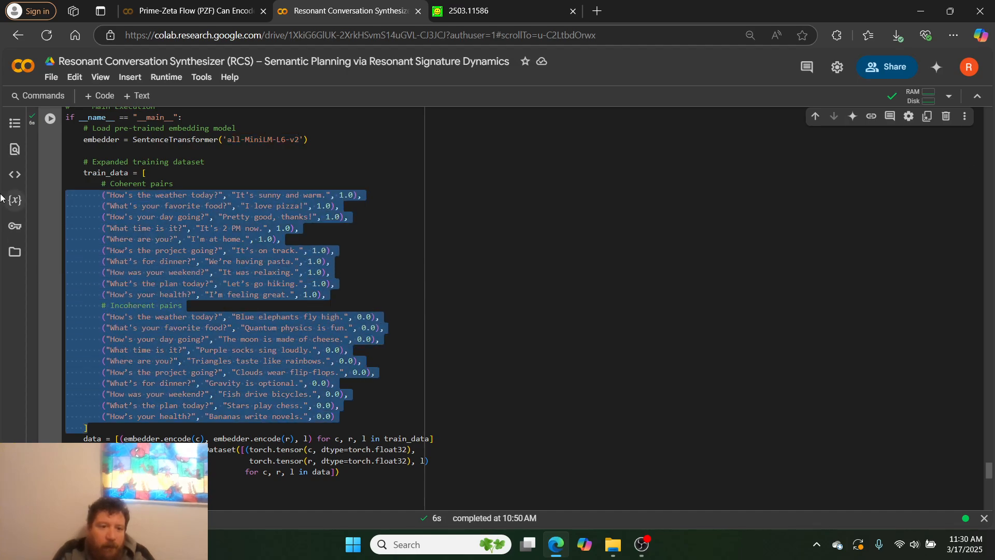
{"action": "scroll", "scroll_direction": "down", "scroll_amount": 3}
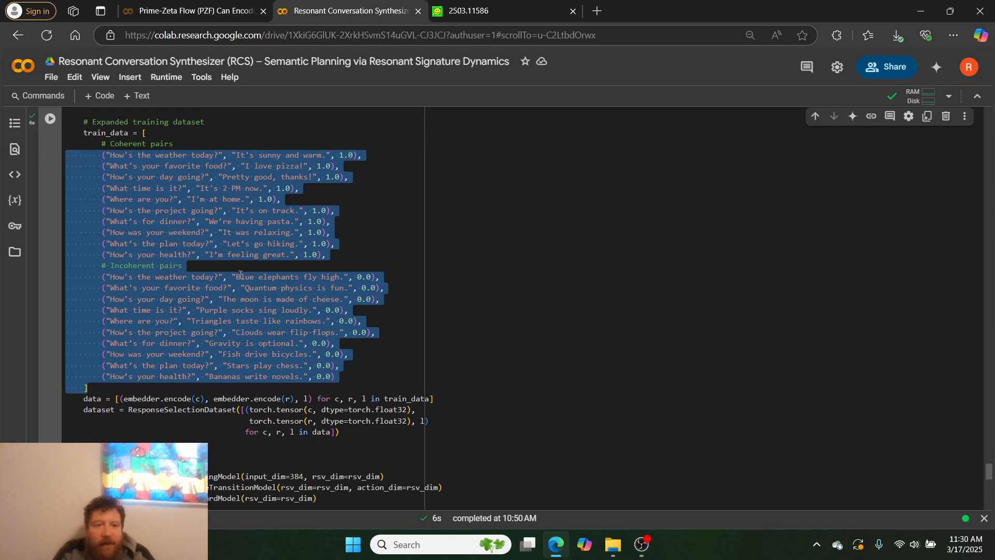
{"action": "scroll", "scroll_direction": "down", "scroll_amount": 3}
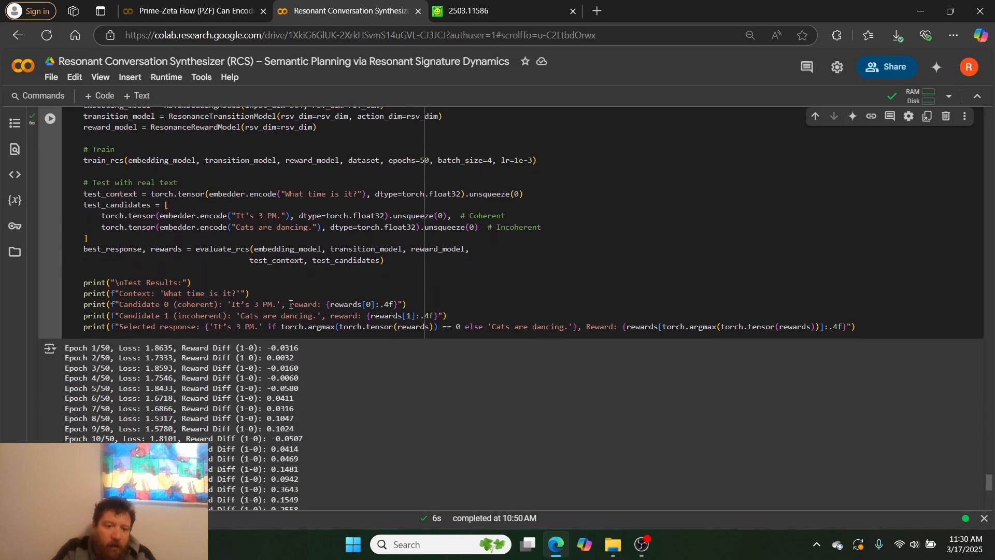
- Scroll to the 50-epoch Test Results: coherent reply 0.5026 versus incoherent 0.2900, coherent selected
{"action": "scroll", "scroll_direction": "down", "scroll_amount": 3}
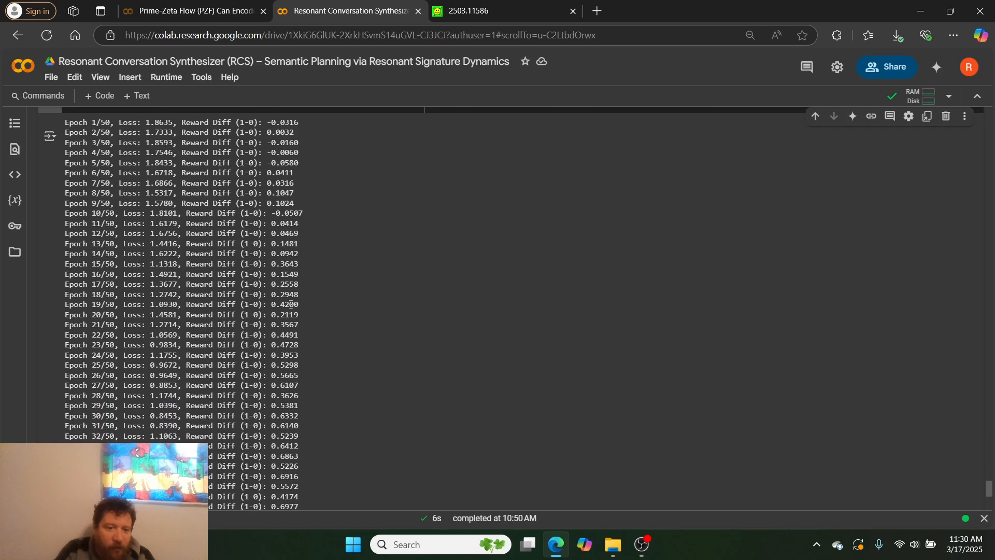
{"action": "scroll", "scroll_direction": "down", "scroll_amount": 3}
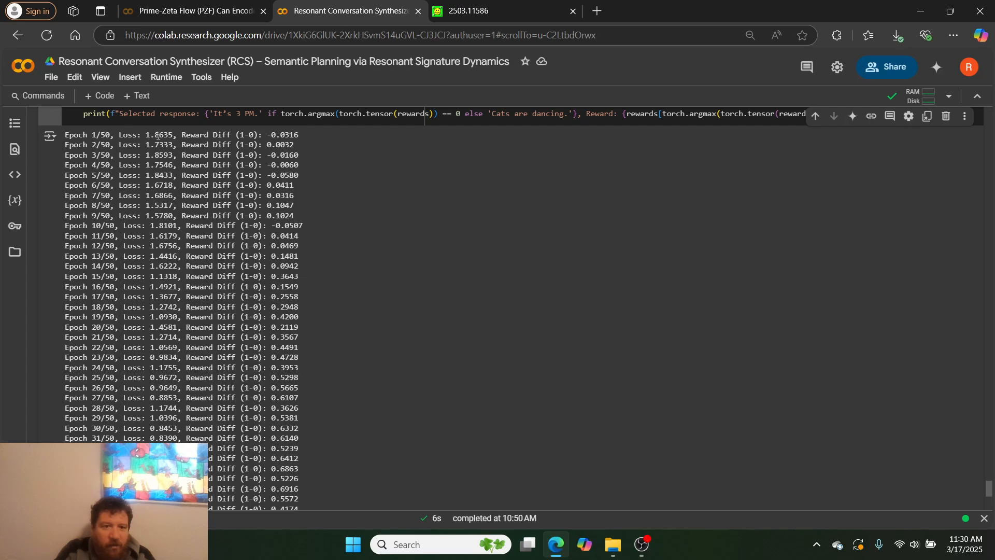
{"action": "scroll", "scroll_direction": "down", "scroll_amount": 3}
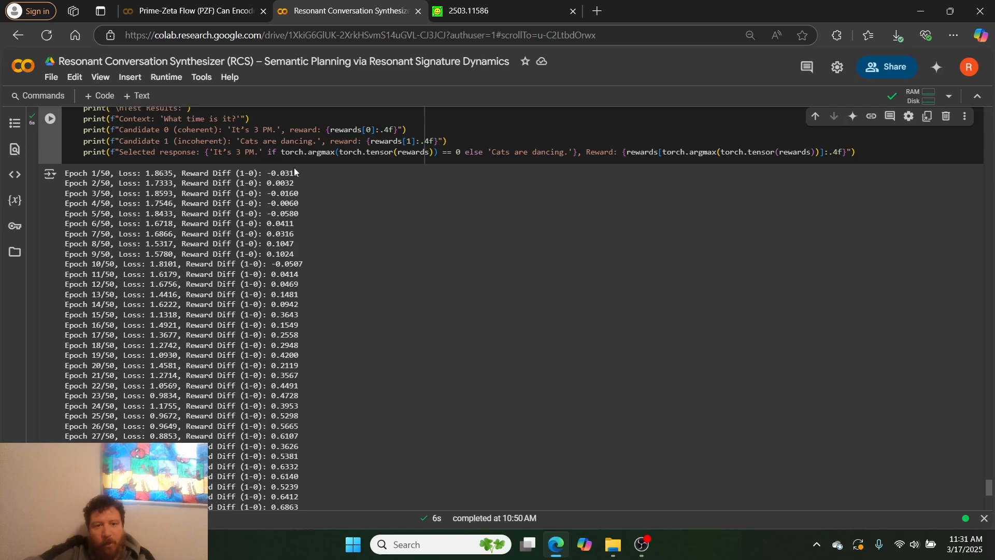
{"action": "mouse_move", "coordinate": [299, 181]}
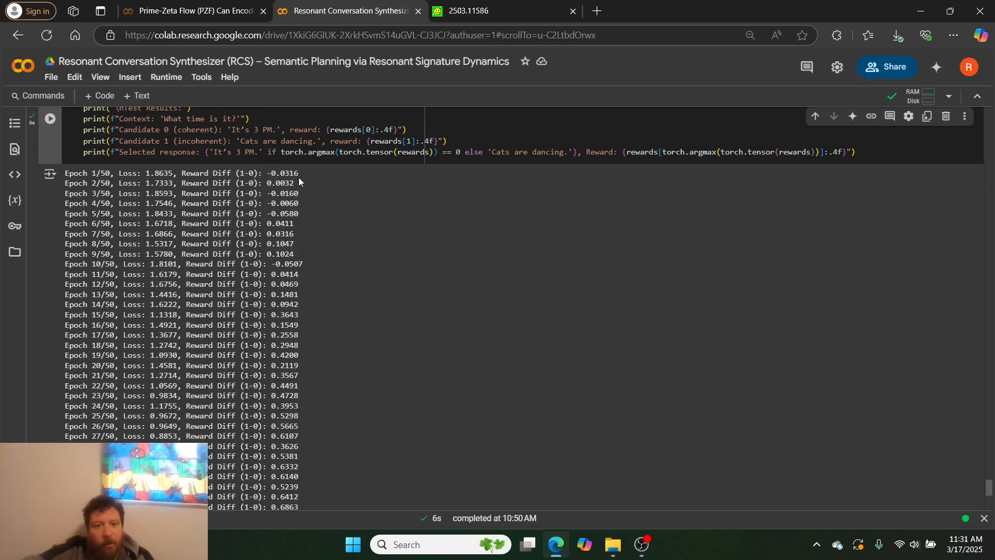
{"action": "double_click", "coordinate": [282, 173]}
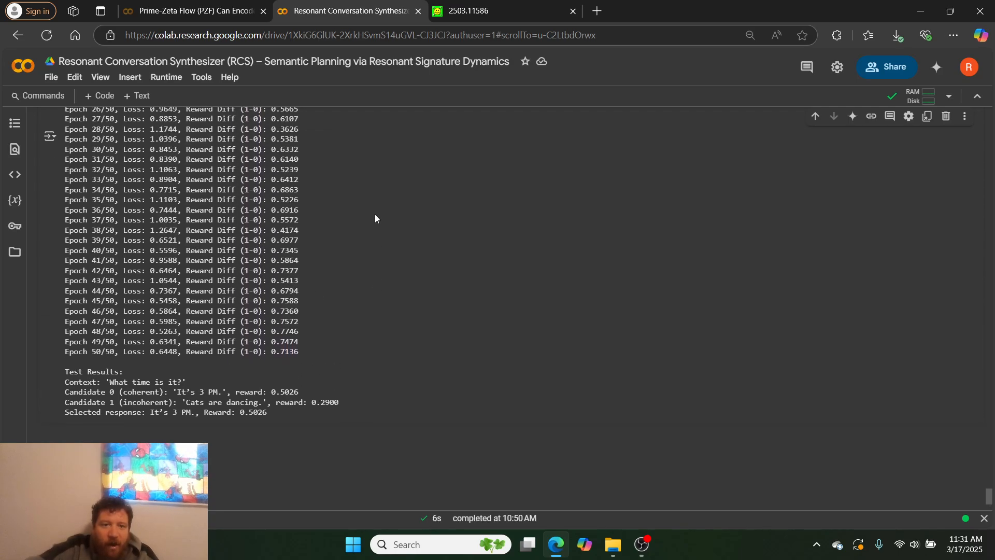
{"action": "mouse_move", "coordinate": [339, 178]}
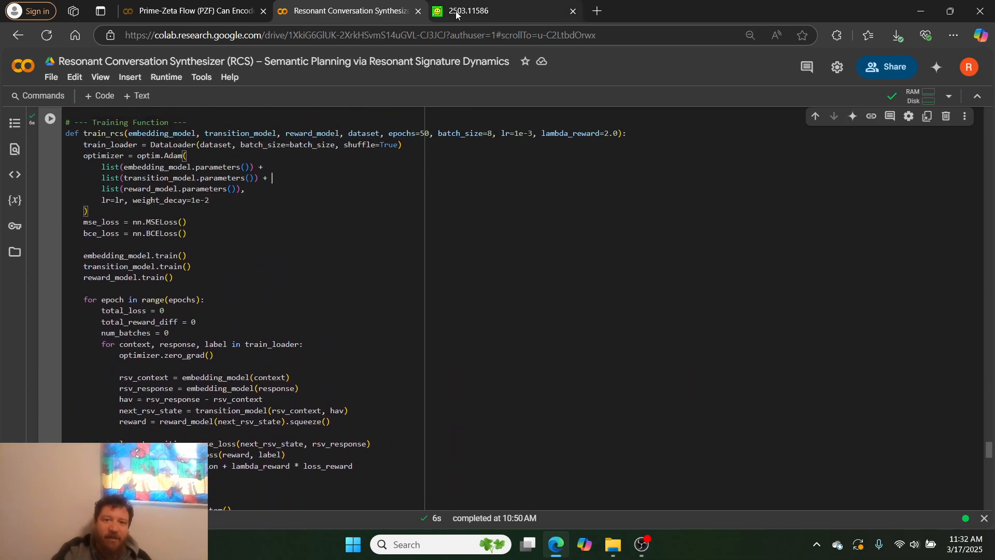
{"action": "left_click", "coordinate": [487, 11]}
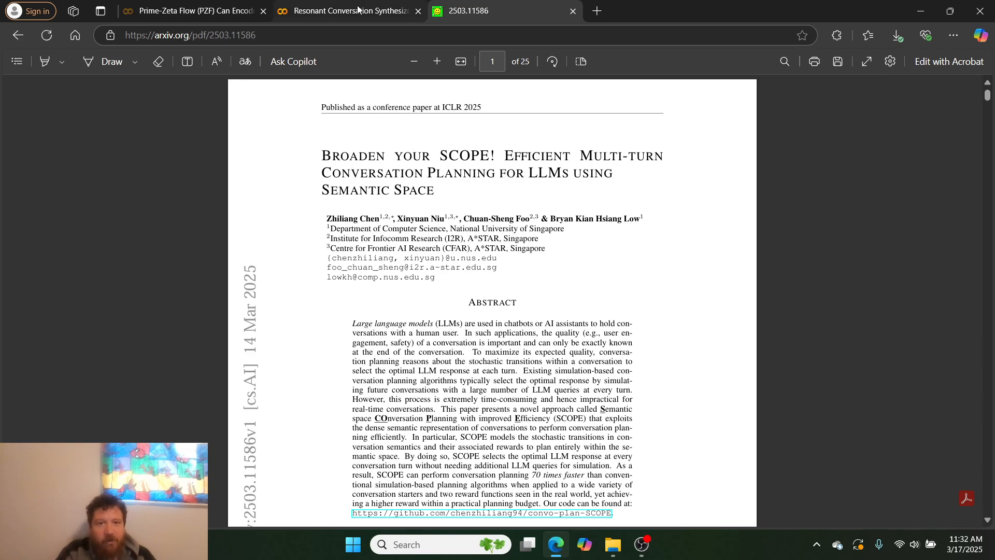
{"action": "left_click", "coordinate": [349, 11]}
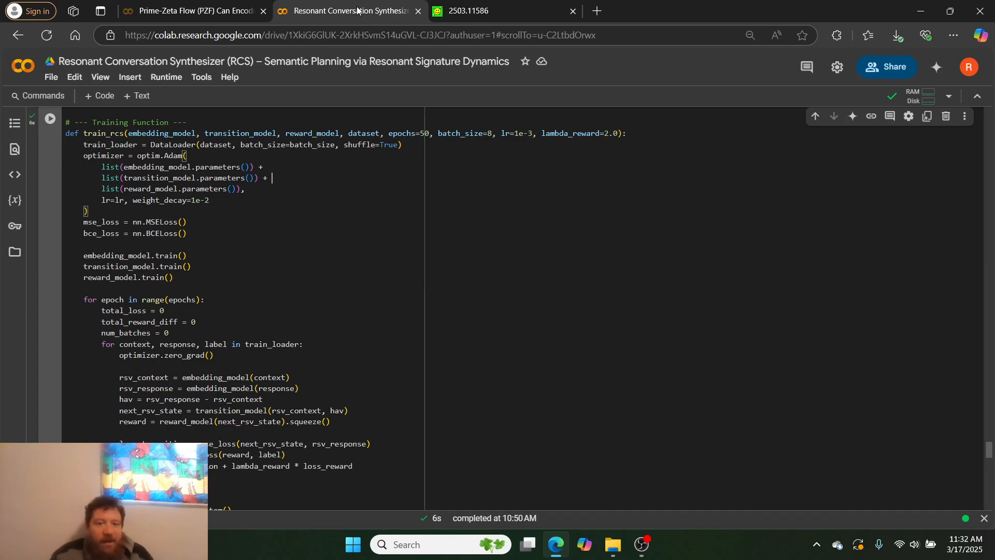